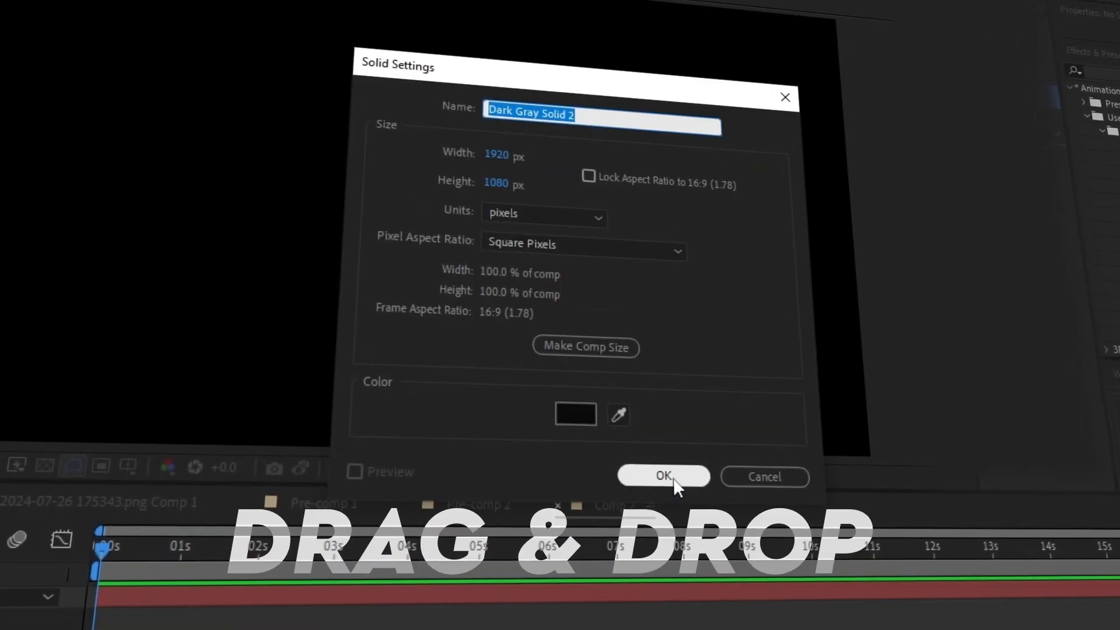
Confirm the dark gray solid and view Comp 1 with the glowing 3D Titles preset result.
{"action": "left_click", "coordinate": [663, 476]}
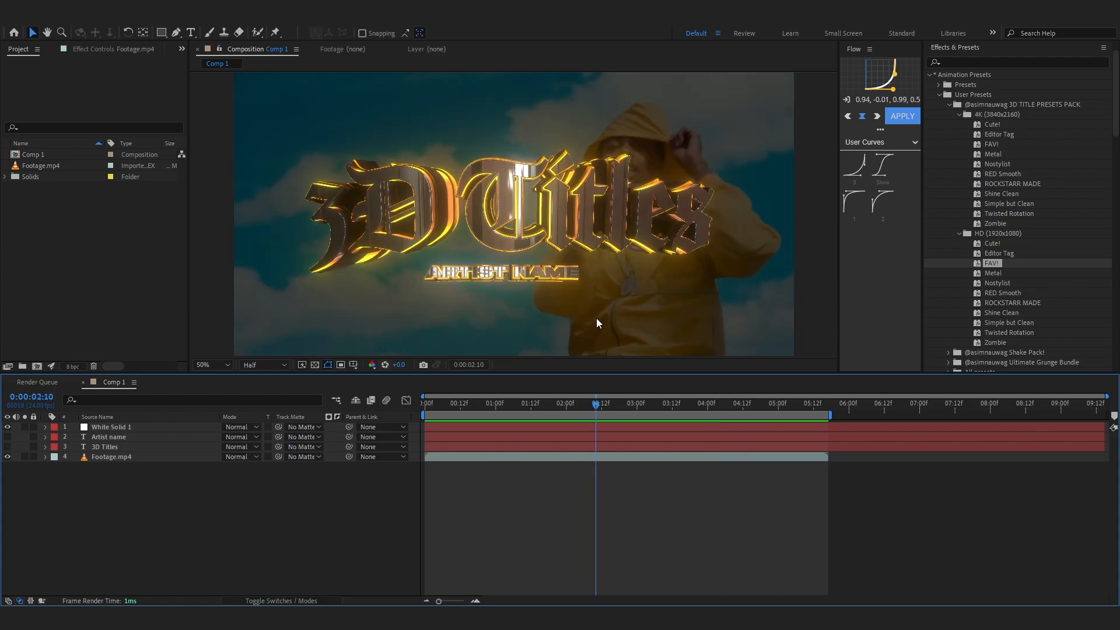
{"action": "mouse_move", "coordinate": [450, 164]}
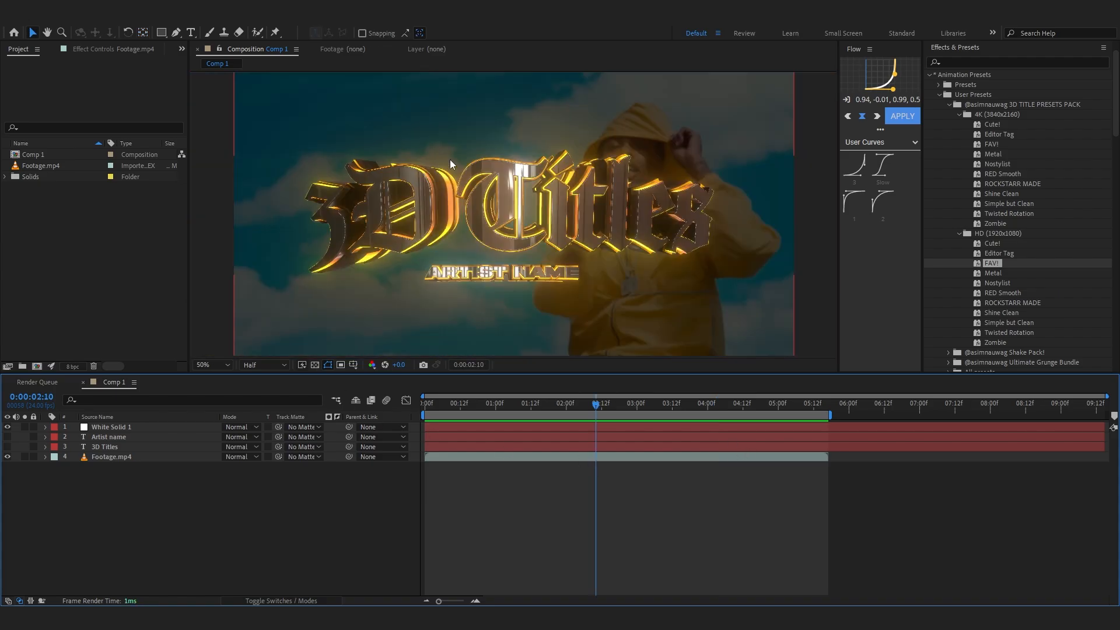
Create a Footage composition holding a plain 3D TITLE text layer over the clip.
{"action": "left_click", "coordinate": [44, 165]}
{"action": "type", "text": "3D TITLE"}
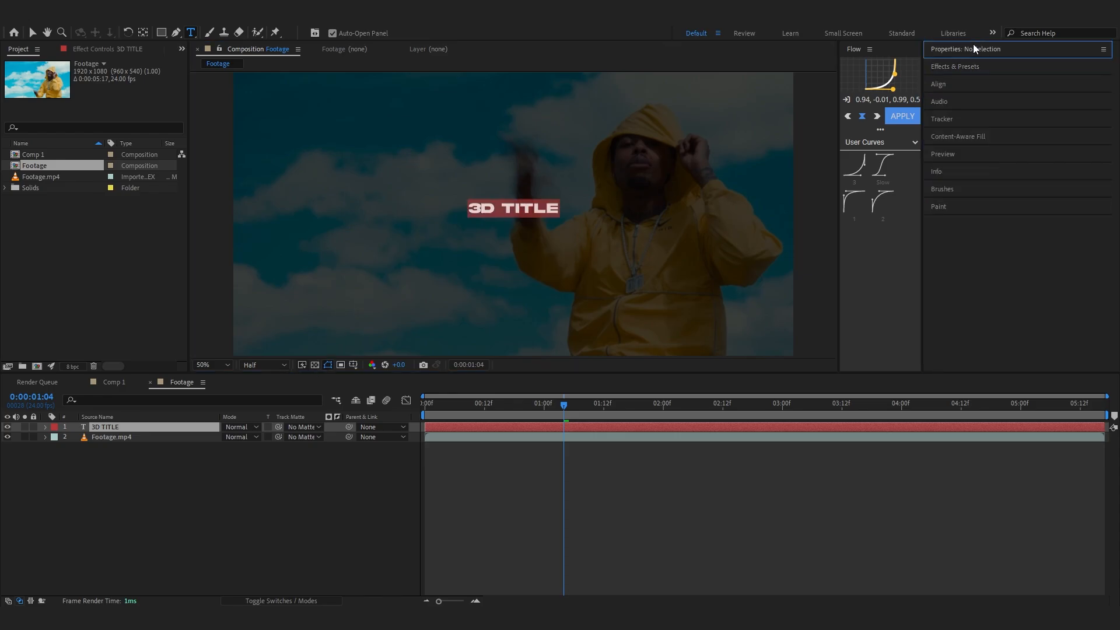
Bring up the RACKS font reference image labelled Haettenschweiler in Windows Photos.
{"action": "left_click", "coordinate": [107, 427]}
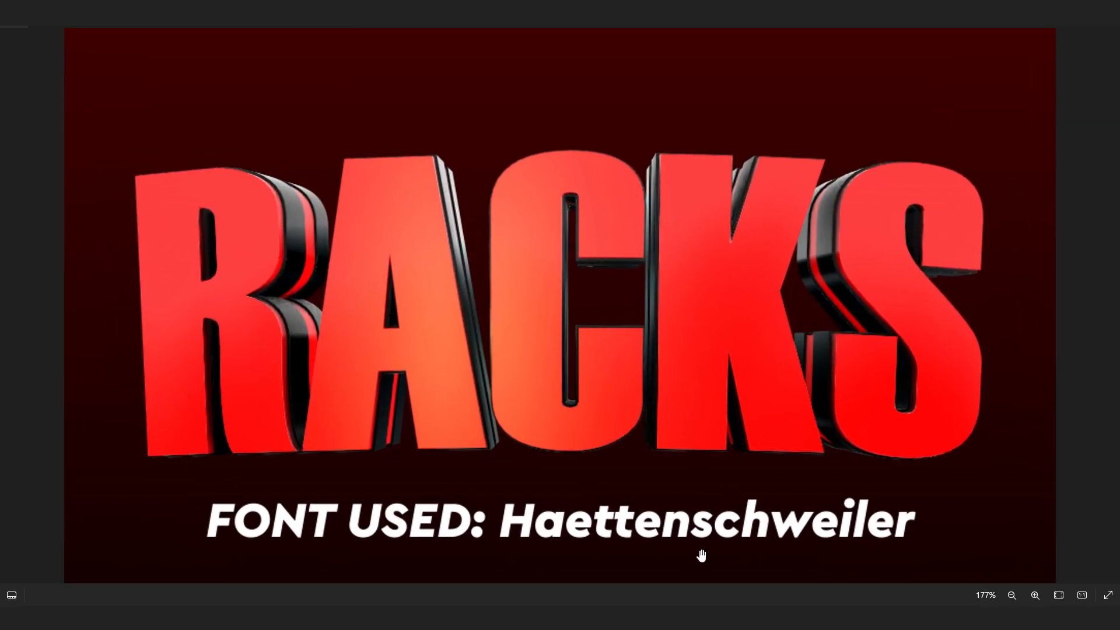
{"action": "mouse_move", "coordinate": [732, 520]}
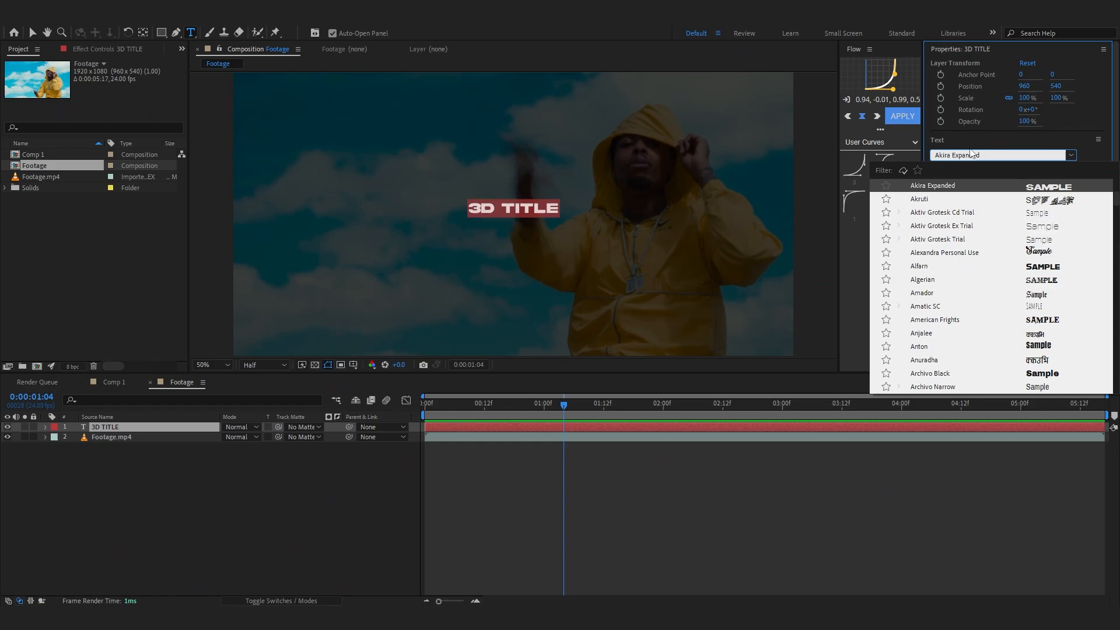
Switch the title to the Amador gothic font and select the 3D Title layer.
{"action": "type", "text": "ama"}
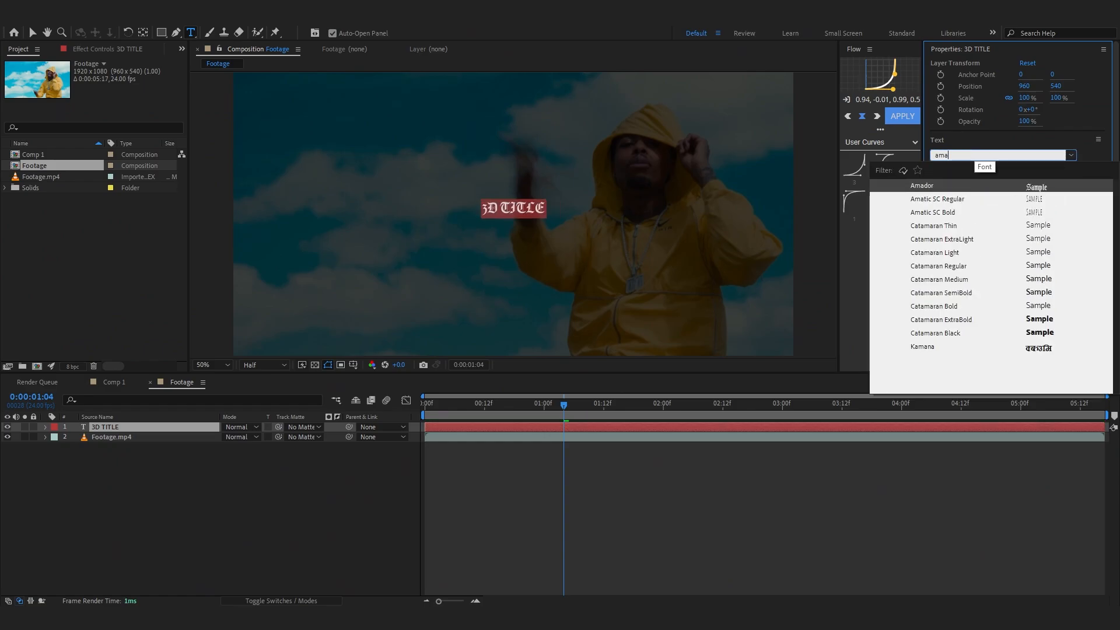
{"action": "left_click", "coordinate": [922, 185]}
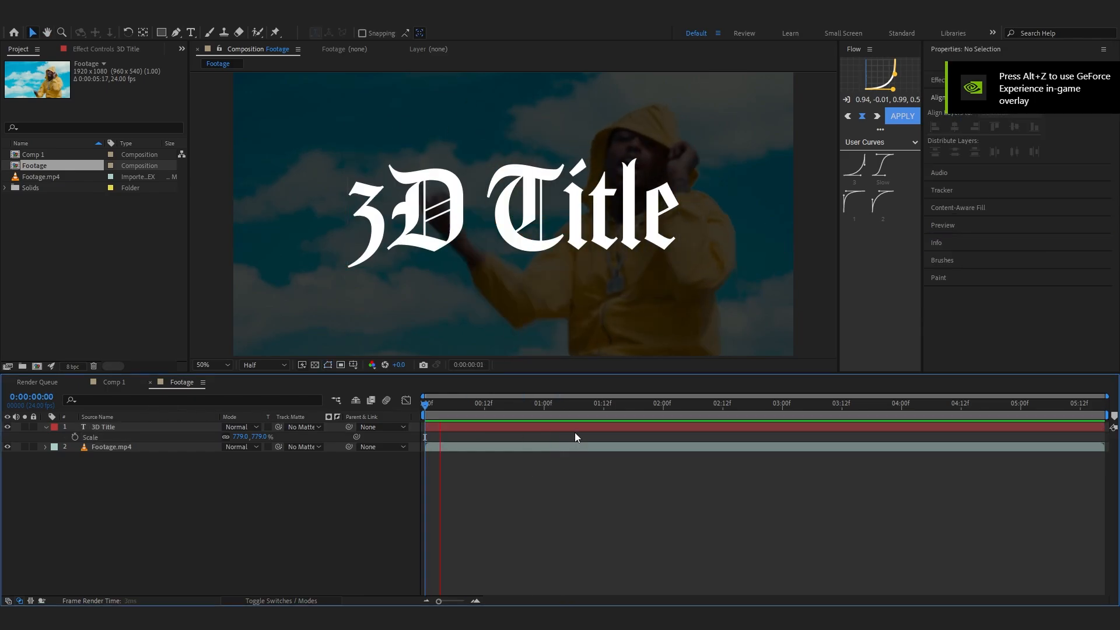
{"action": "left_click", "coordinate": [104, 427]}
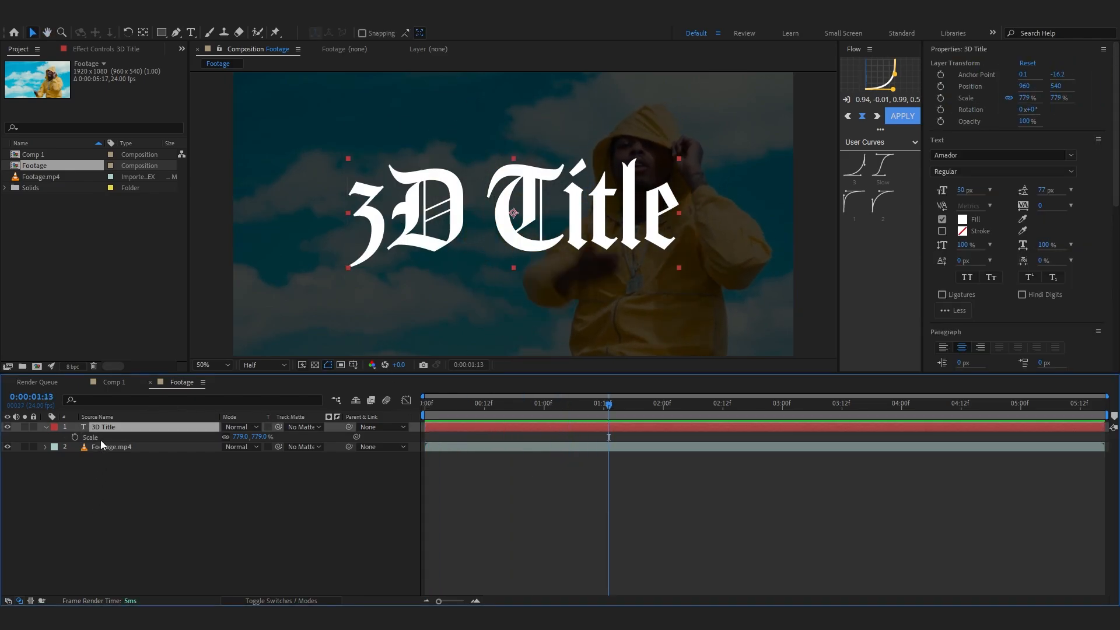
Add an Artist name text layer above 3D Title and hide both text layers.
{"action": "left_click", "coordinate": [515, 212]}
{"action": "type", "text": "Artist name"}
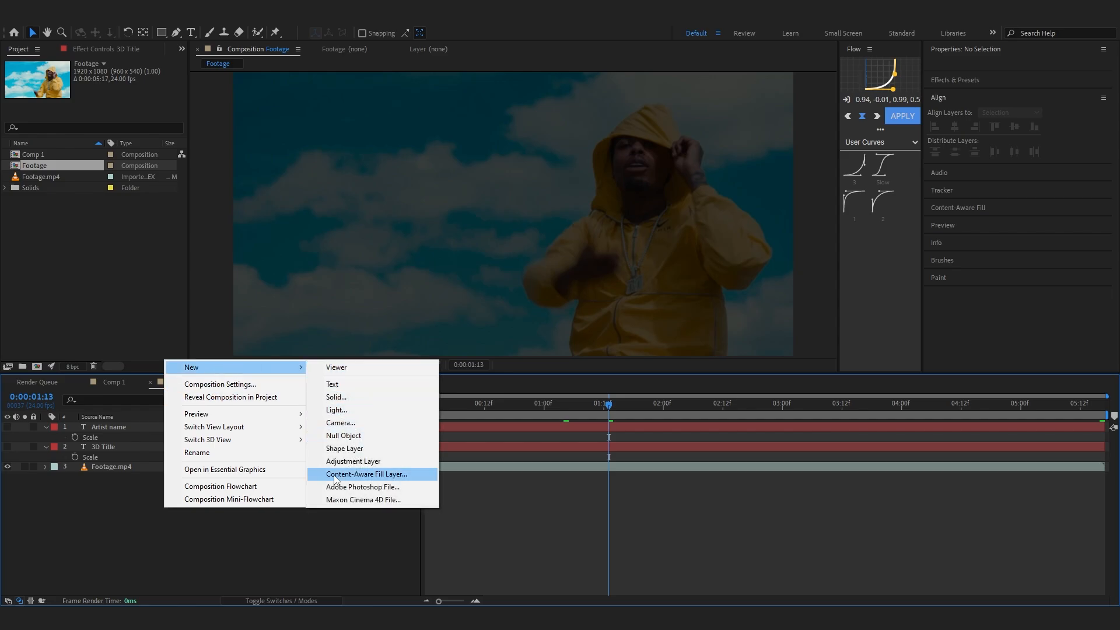
Add a full-frame white solid on top of the Footage composition.
{"action": "left_click", "coordinate": [335, 397]}
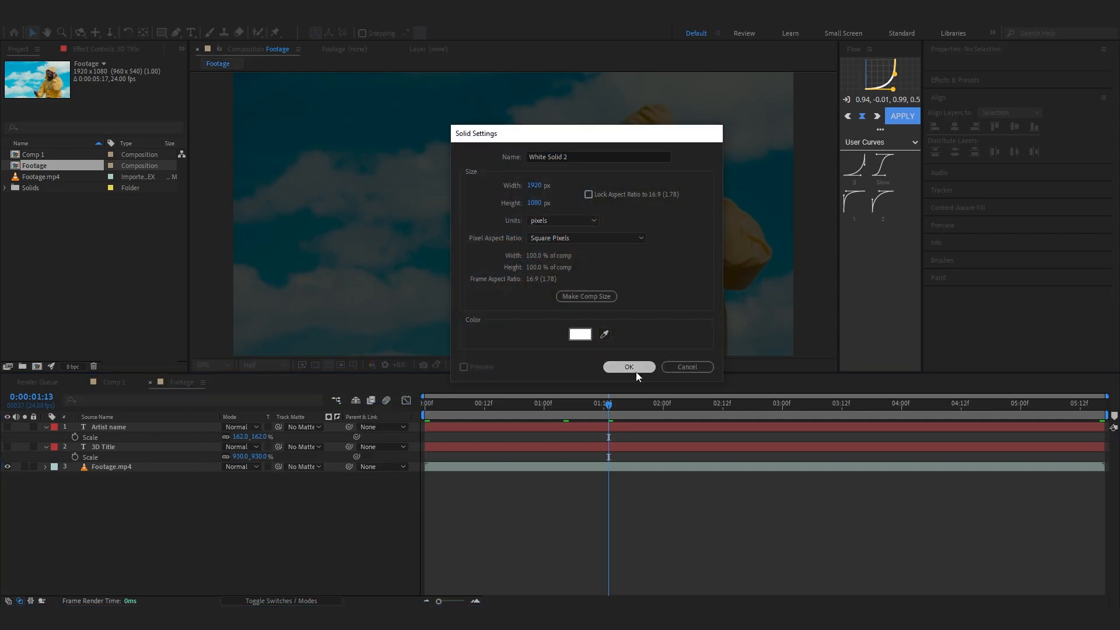
{"action": "left_click", "coordinate": [627, 366]}
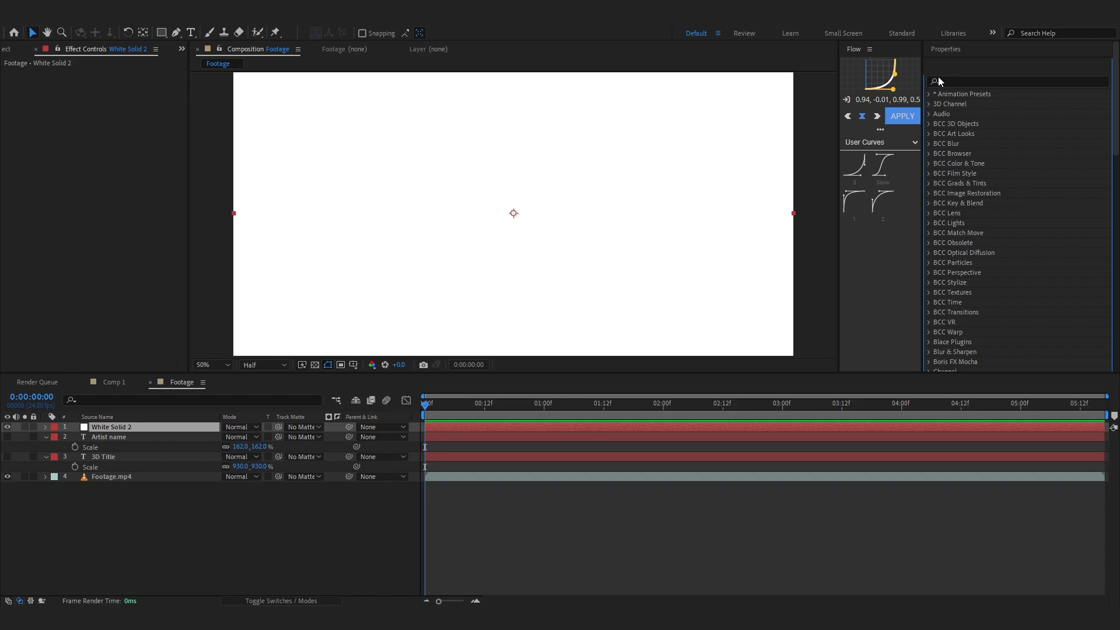
Expand User Presets > 3D TITLE PRESETS PACK to show its 4K and HD preset lists.
{"action": "left_click", "coordinate": [930, 94]}
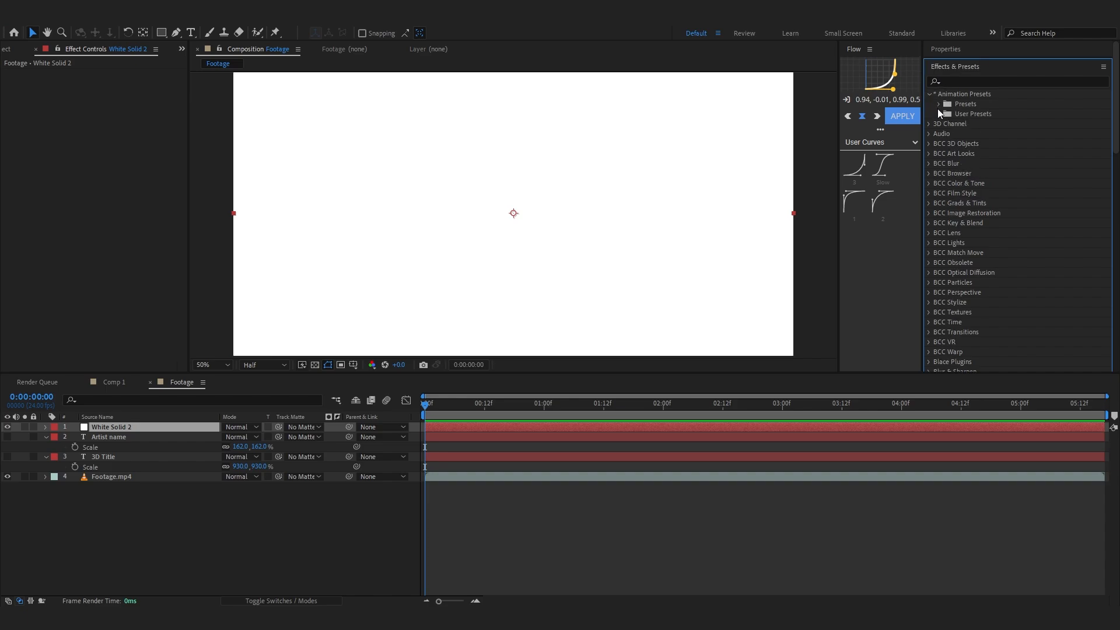
{"action": "left_click", "coordinate": [937, 113]}
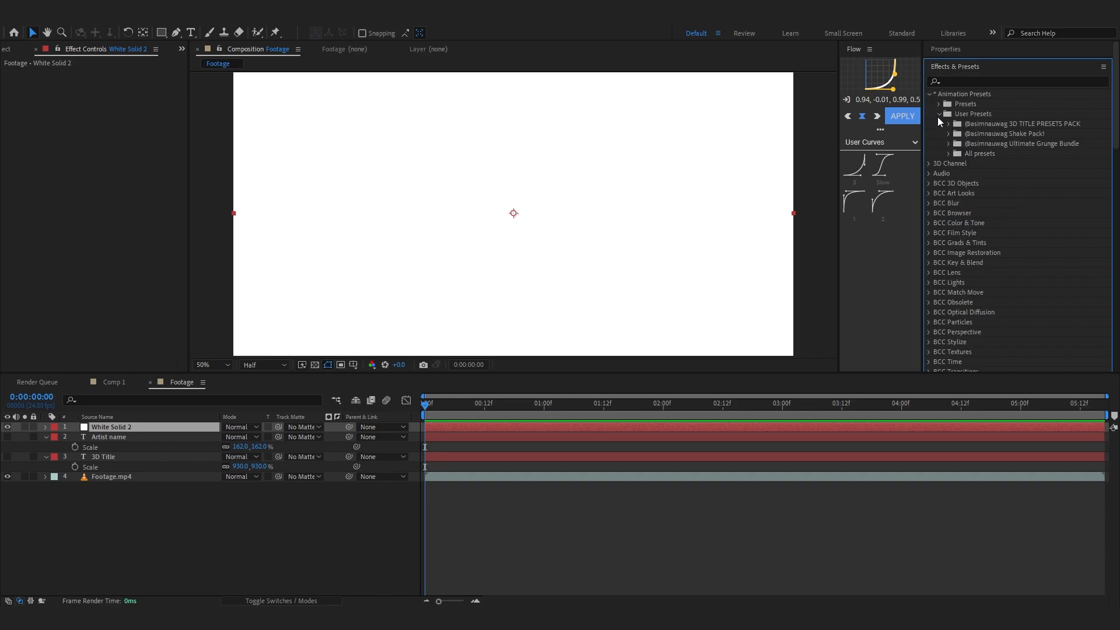
{"action": "left_click", "coordinate": [948, 122]}
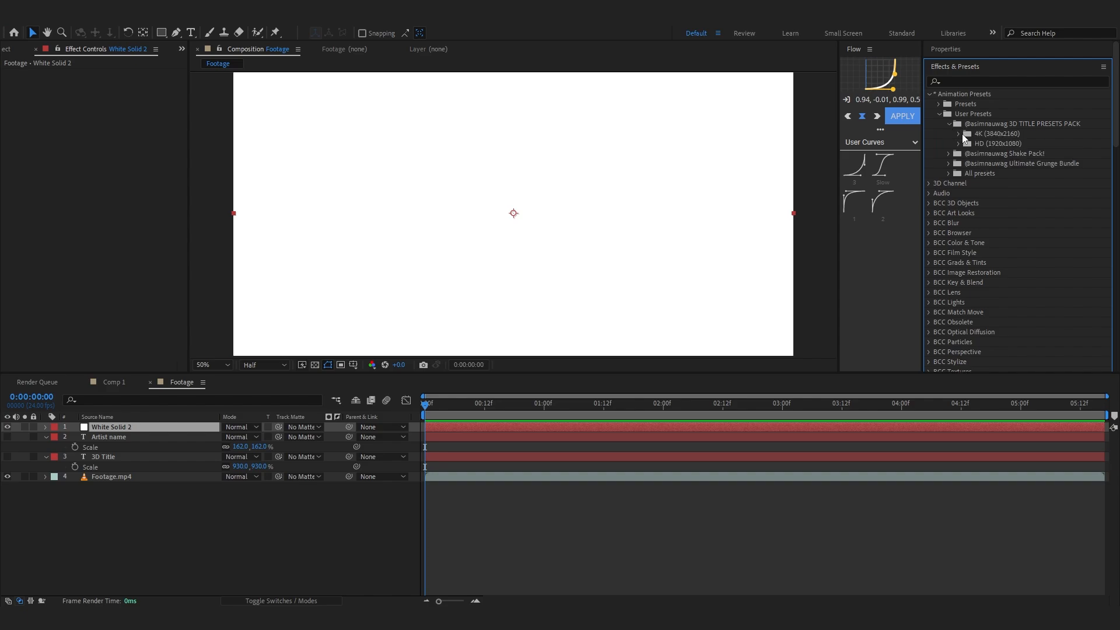
{"action": "left_click", "coordinate": [966, 133]}
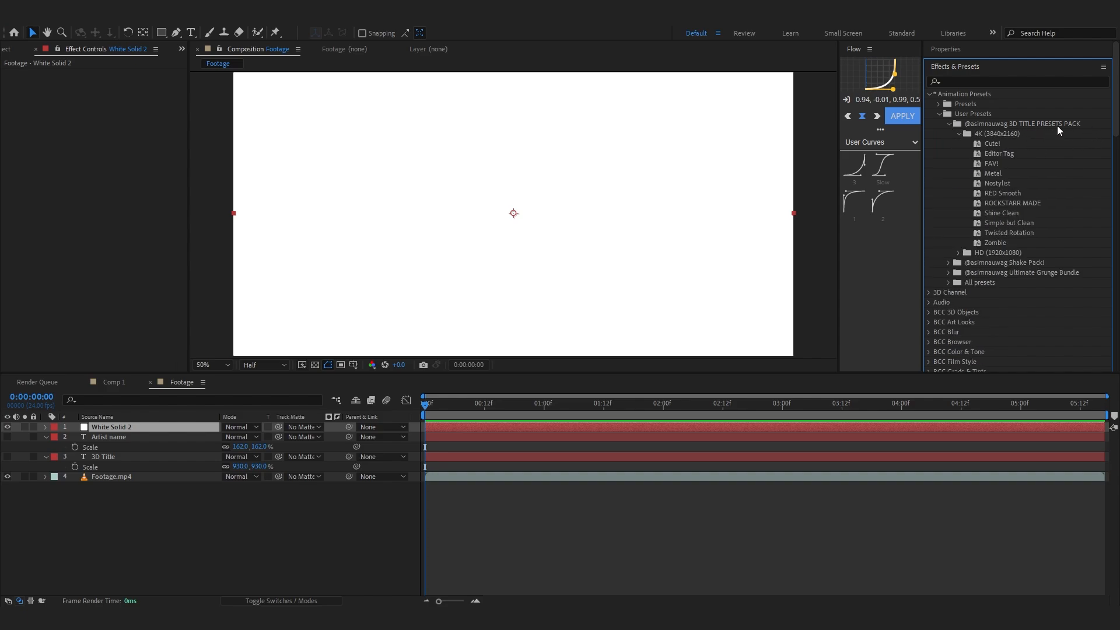
{"action": "left_click", "coordinate": [959, 252]}
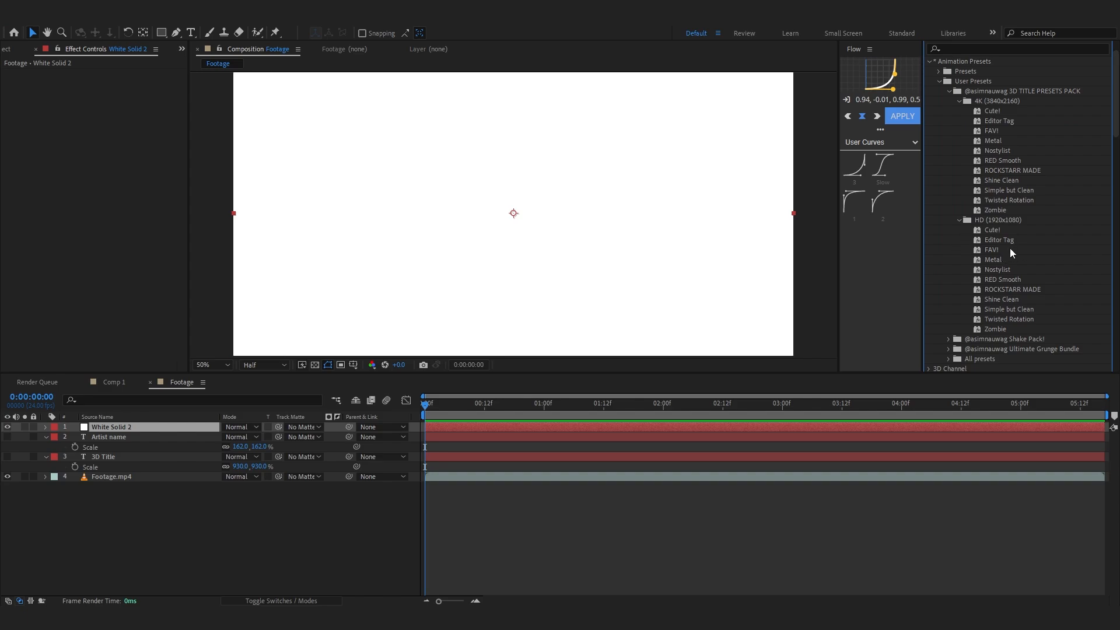
{"action": "mouse_move", "coordinate": [1013, 340]}
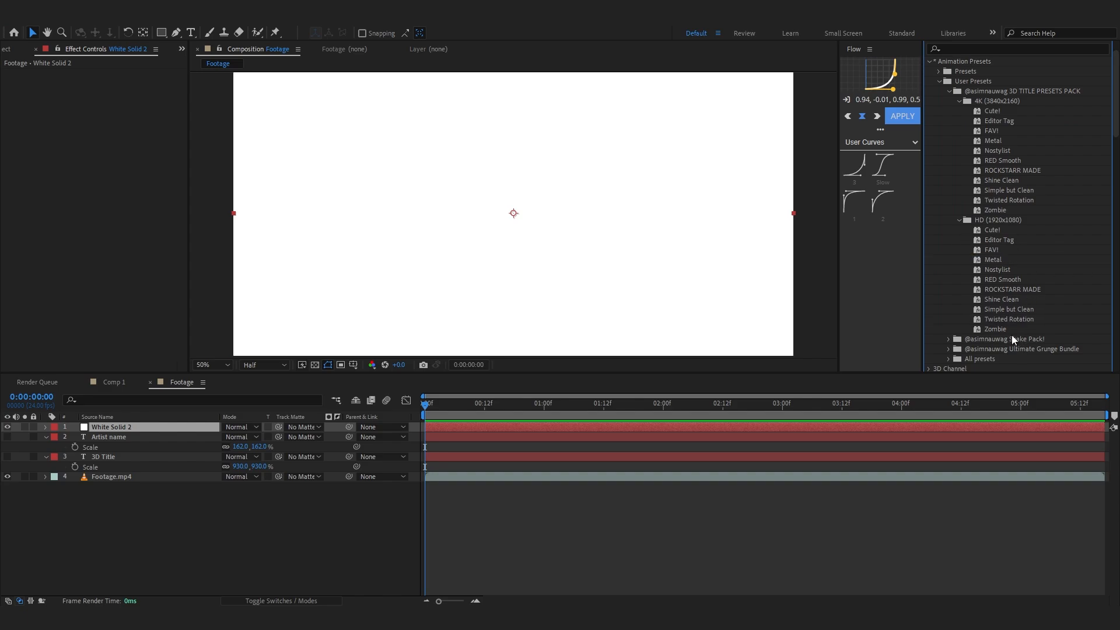
Apply the FAV! HD preset to White Solid 2 and preview the animation.
{"action": "left_click", "coordinate": [995, 329]}
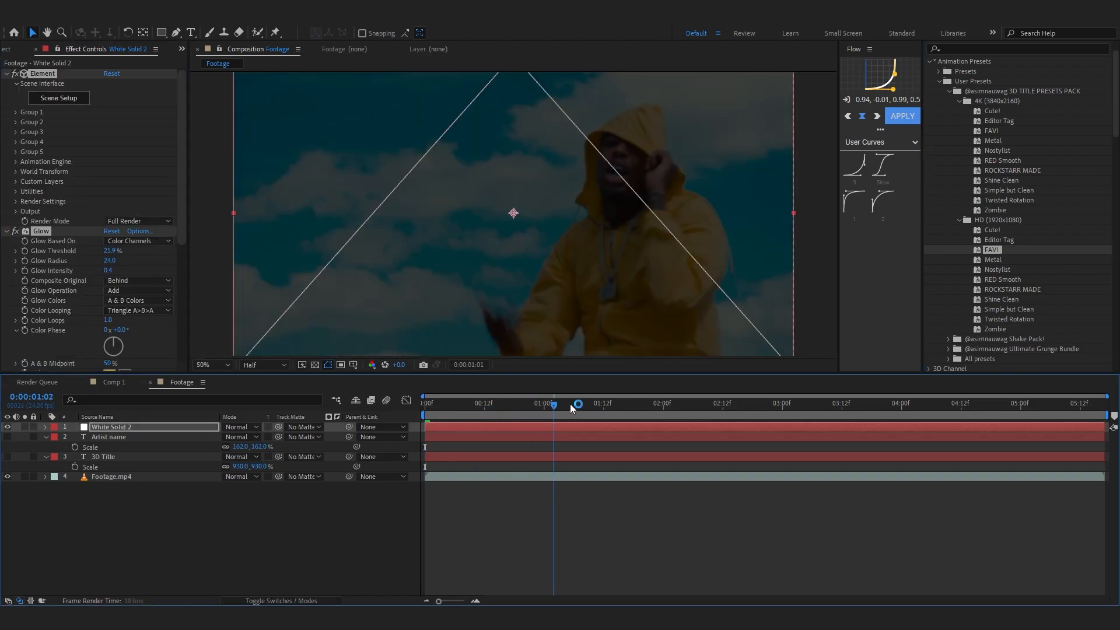
{"action": "left_click", "coordinate": [505, 403]}
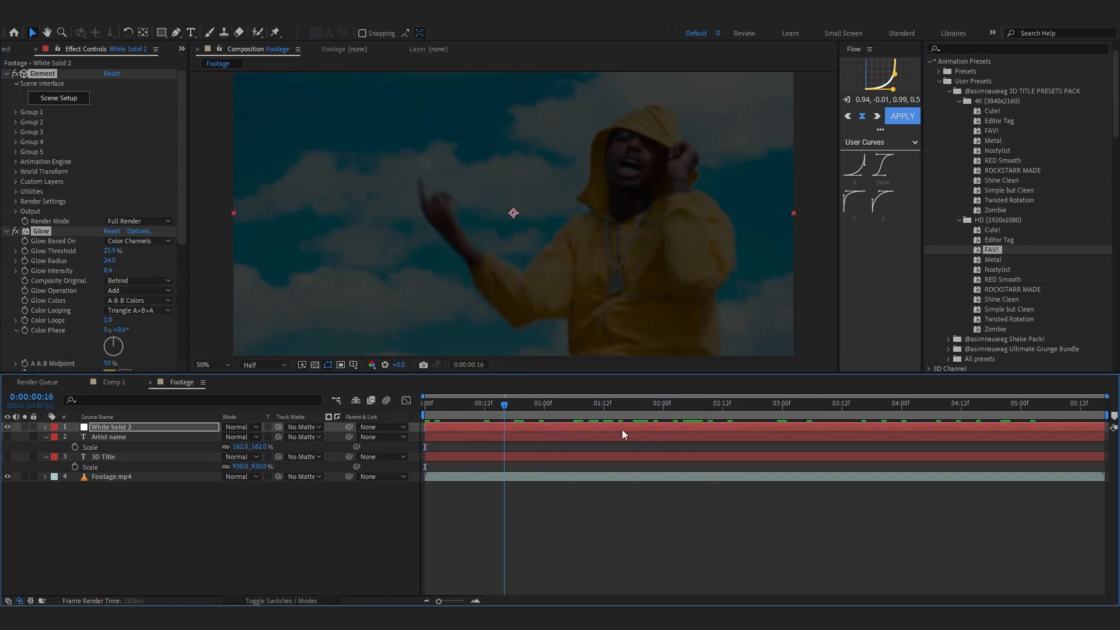
{"action": "left_click", "coordinate": [425, 403]}
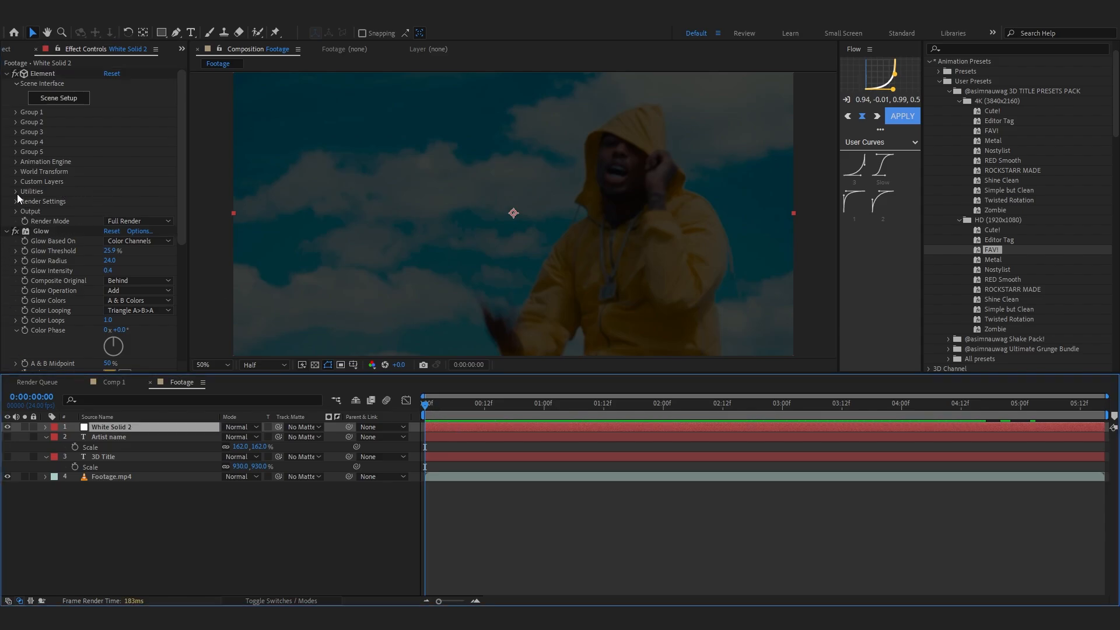
In Element Custom Text and Masks, set Path Layer 1 to 3D Title and Path Layer 2 to Artist name.
{"action": "left_click", "coordinate": [15, 180]}
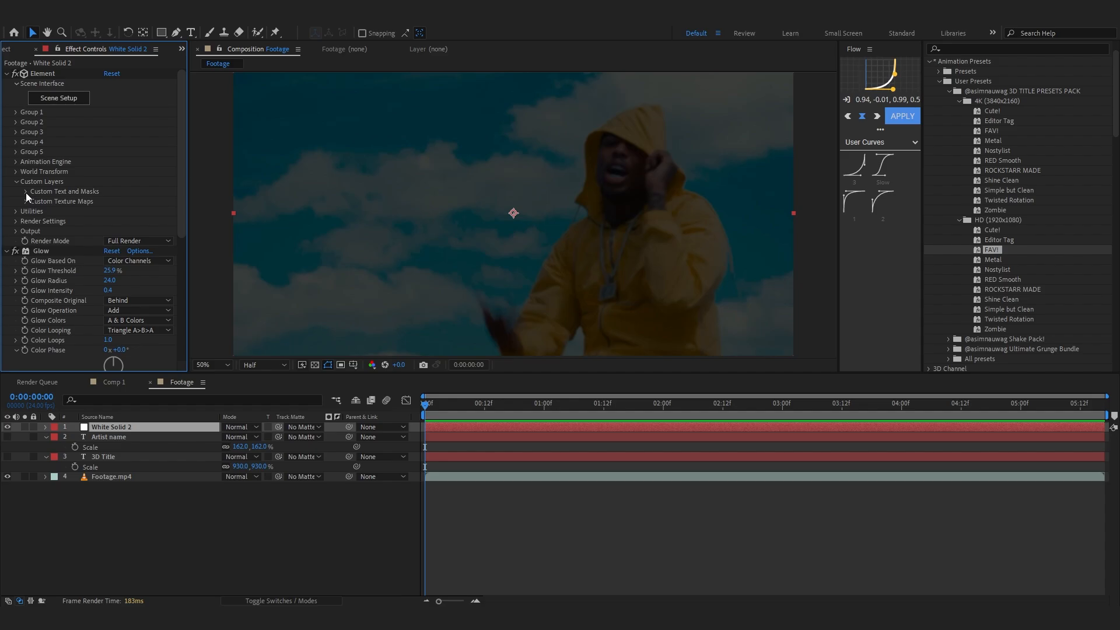
{"action": "left_click", "coordinate": [24, 190]}
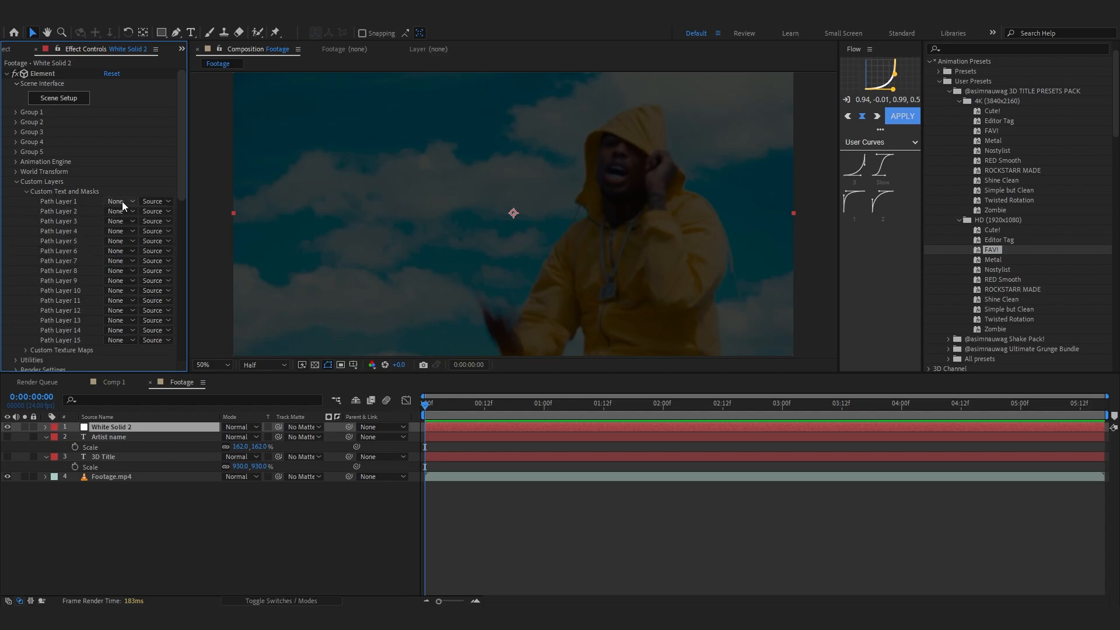
{"action": "left_click", "coordinate": [117, 249]}
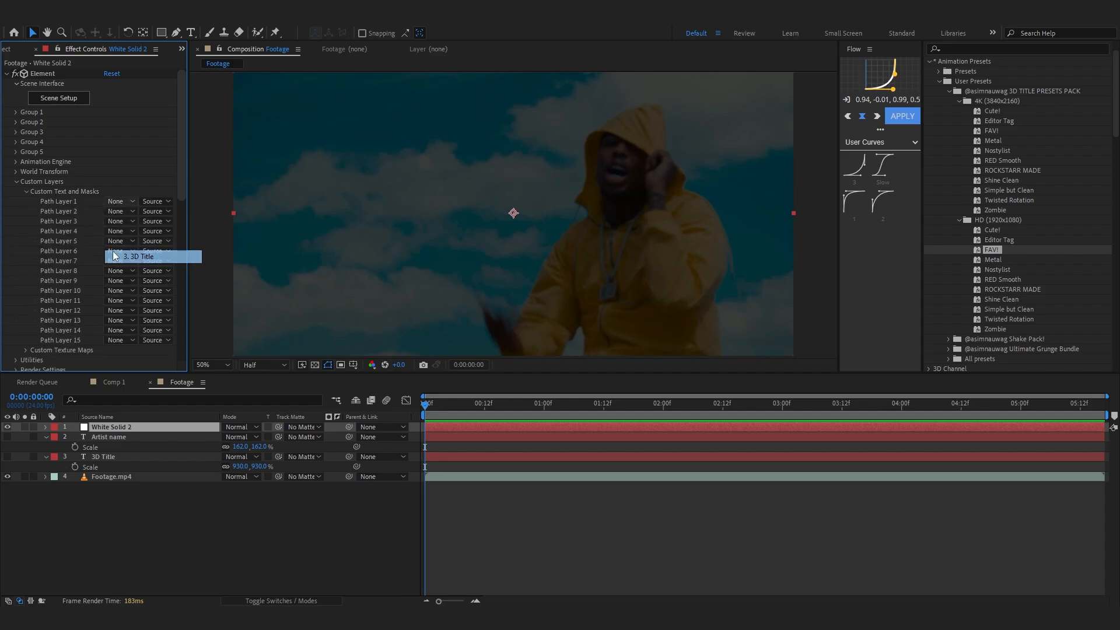
{"action": "left_click", "coordinate": [120, 200]}
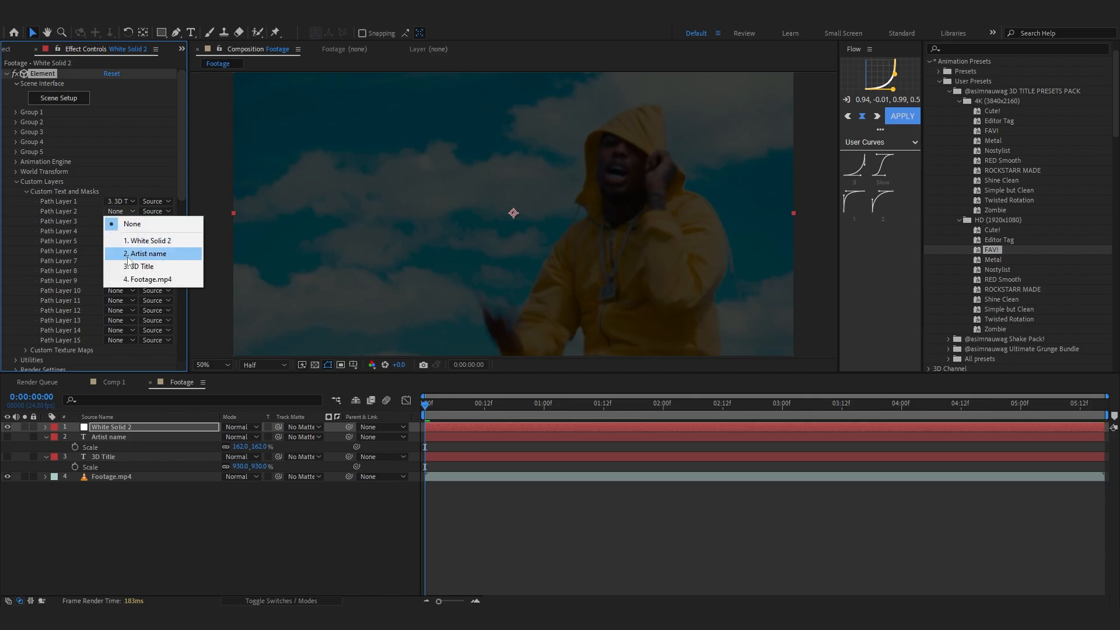
{"action": "left_click", "coordinate": [146, 253]}
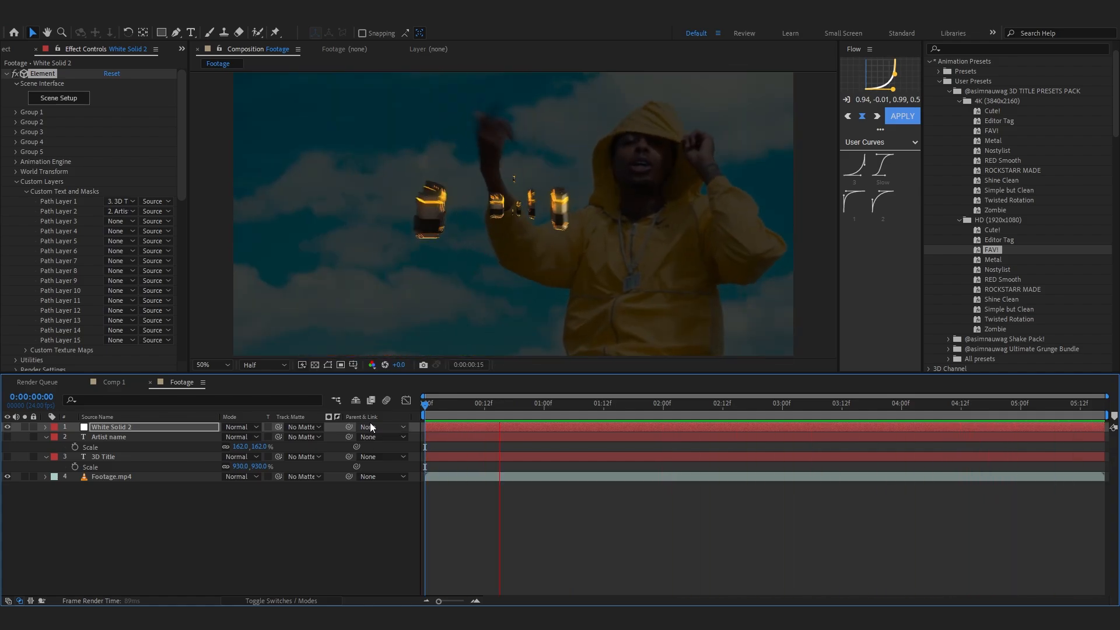
Check the gold metal title render at full resolution later in the clip and select Artist name.
{"action": "left_click", "coordinate": [785, 402]}
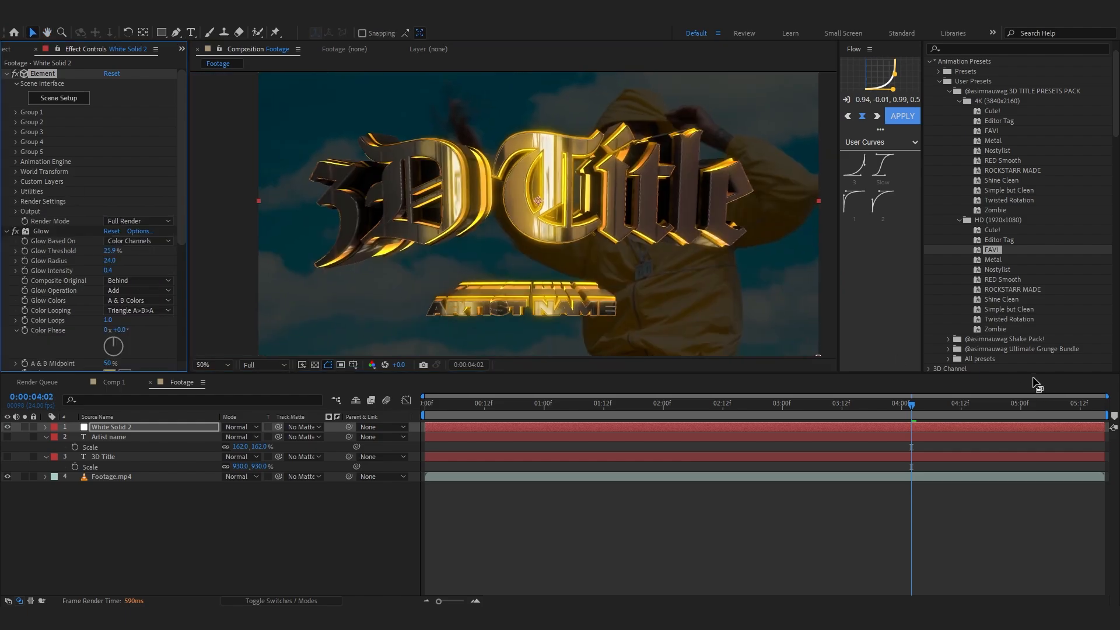
{"action": "left_click", "coordinate": [748, 403]}
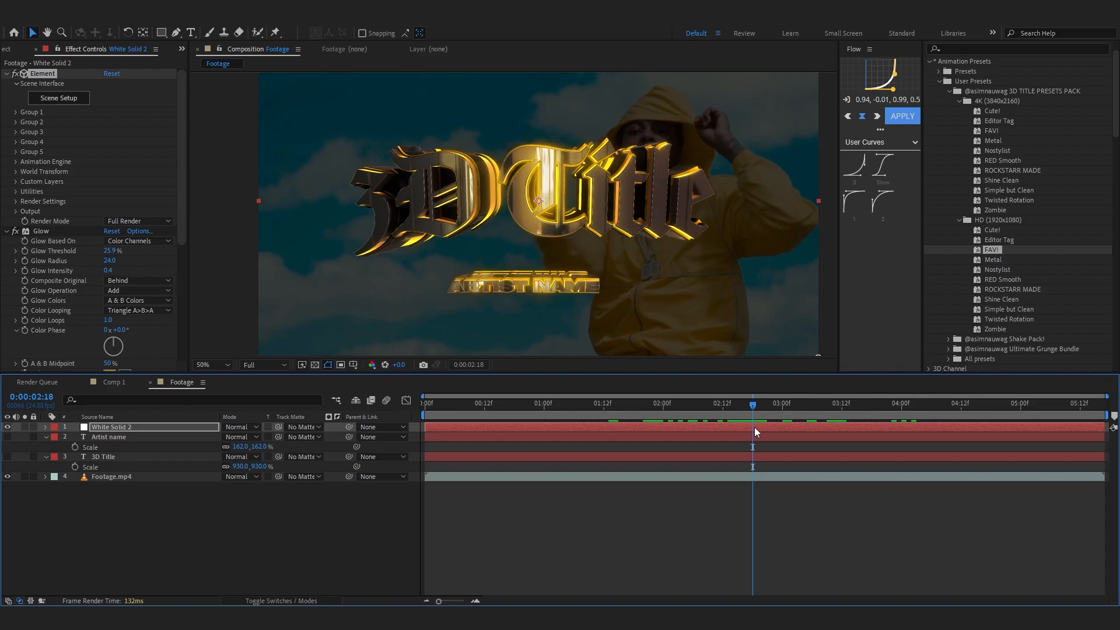
{"action": "left_click", "coordinate": [108, 436]}
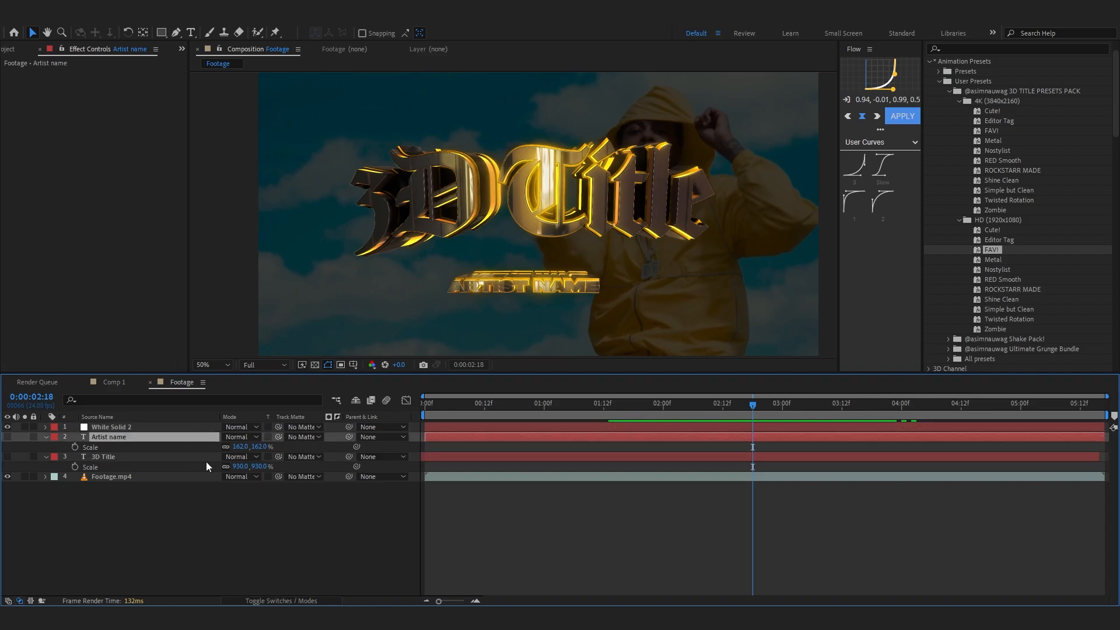
{"action": "left_click", "coordinate": [103, 456]}
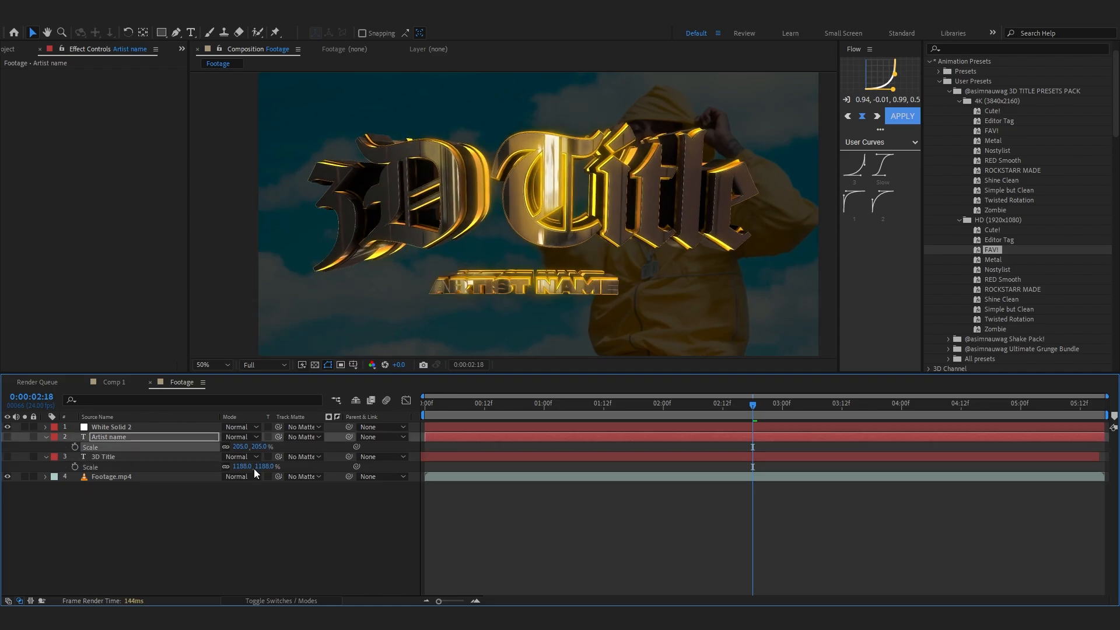
Remove both Glow effects from White Solid 2 and search for Optical Glow to replace them.
{"action": "left_click", "coordinate": [112, 427]}
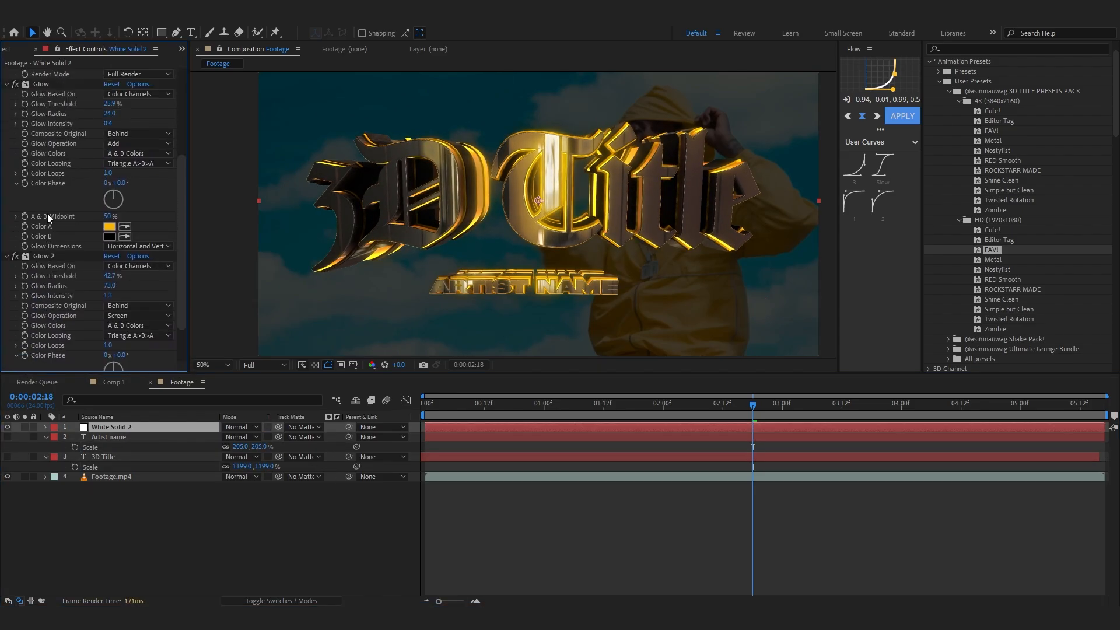
{"action": "left_click", "coordinate": [7, 73]}
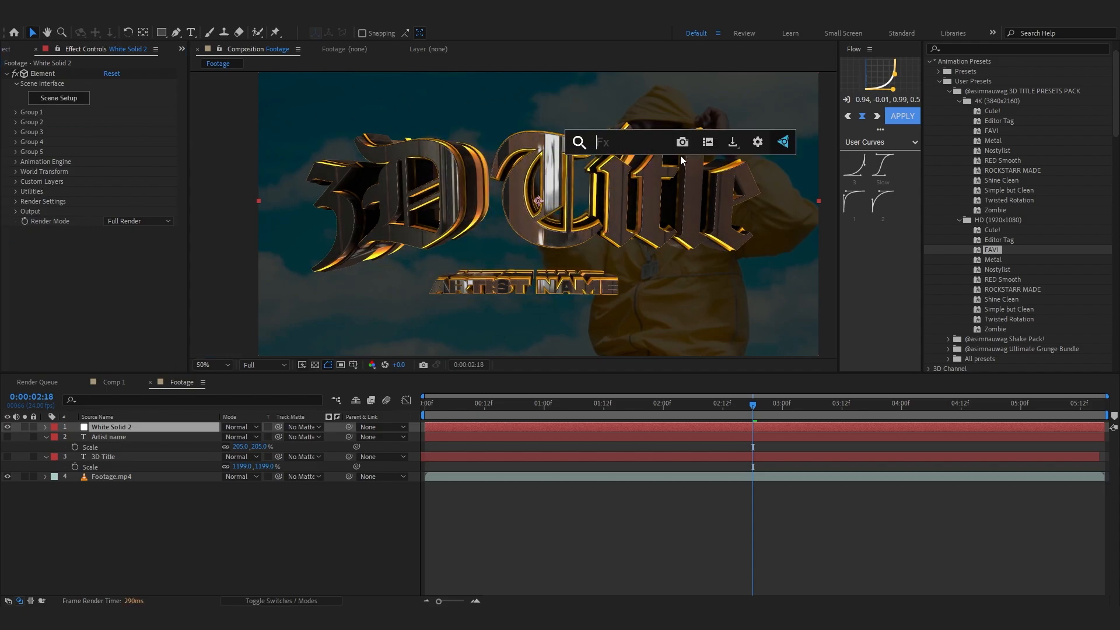
{"action": "type", "text": "o"}
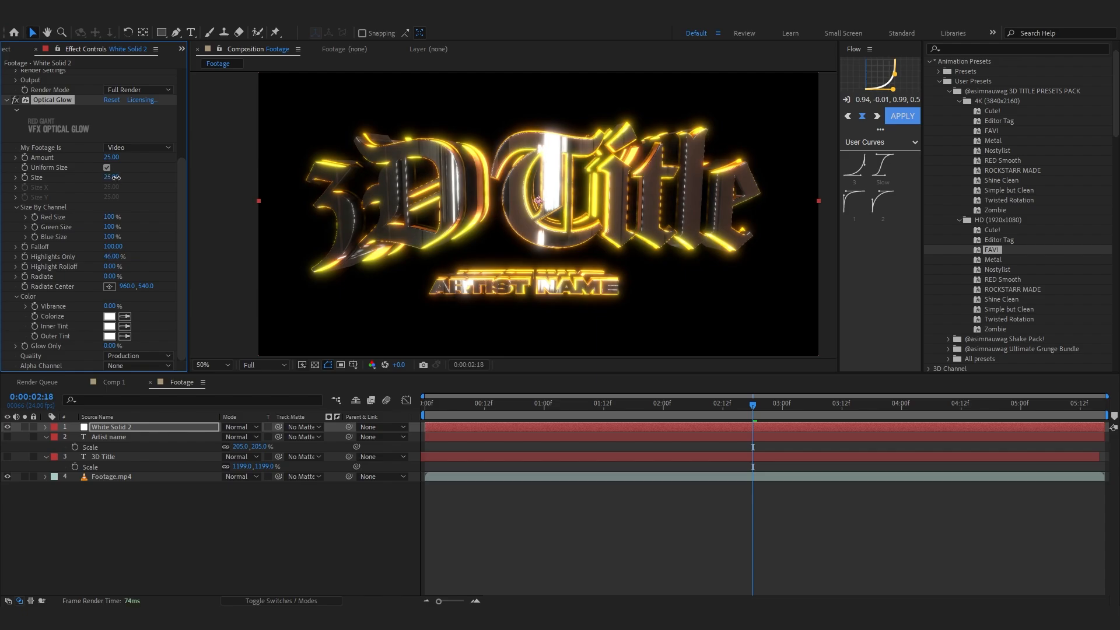
Raise Optical Glow Size to about 169 and set Alpha Channel to Extend (Unmult).
{"action": "left_click_drag", "start_coordinate": [113, 177], "coordinate": [199, 177]}
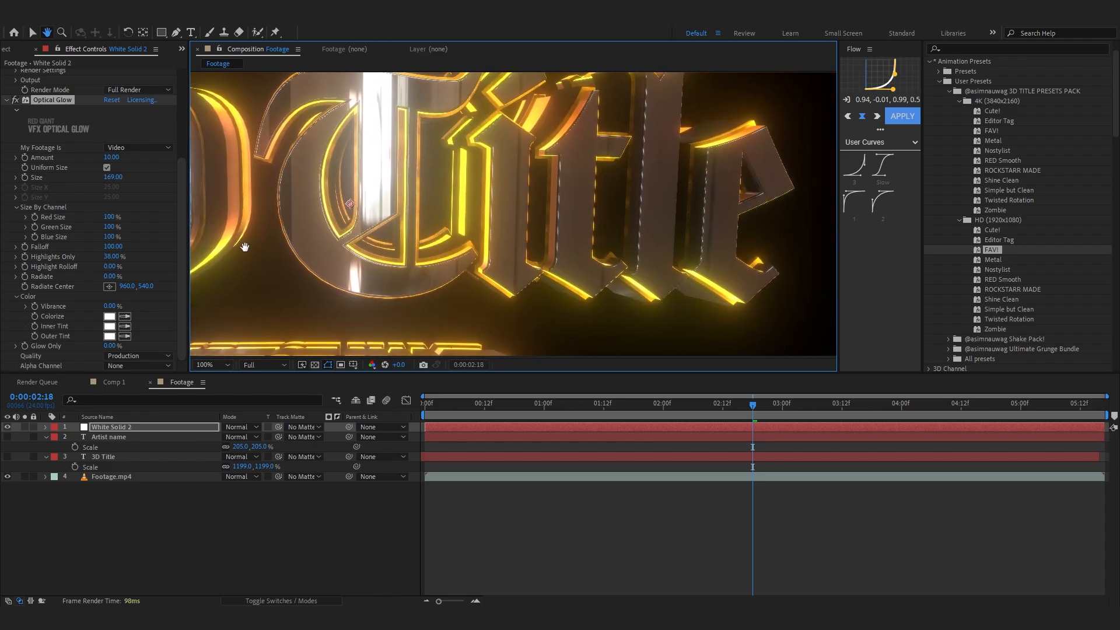
{"action": "left_click", "coordinate": [208, 364]}
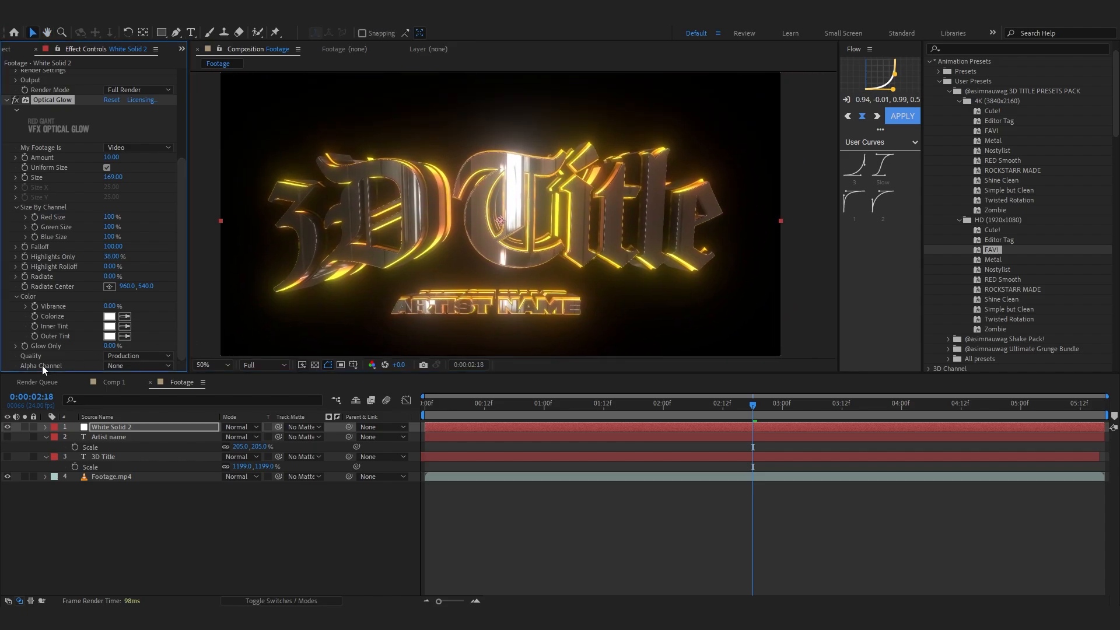
{"action": "left_click", "coordinate": [135, 365]}
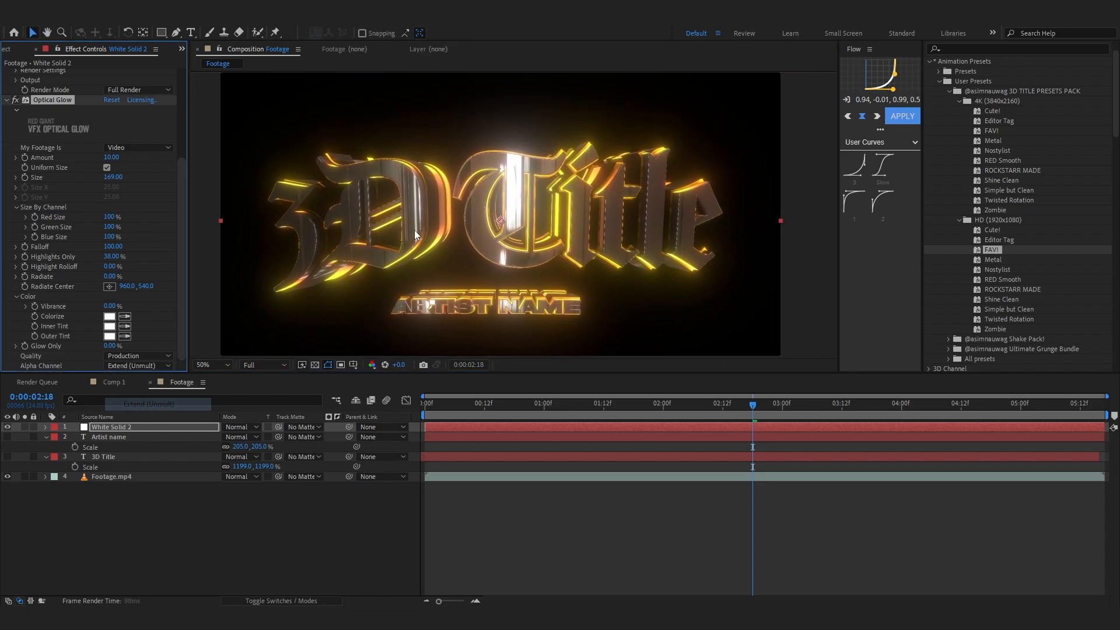
{"action": "left_click", "coordinate": [202, 363]}
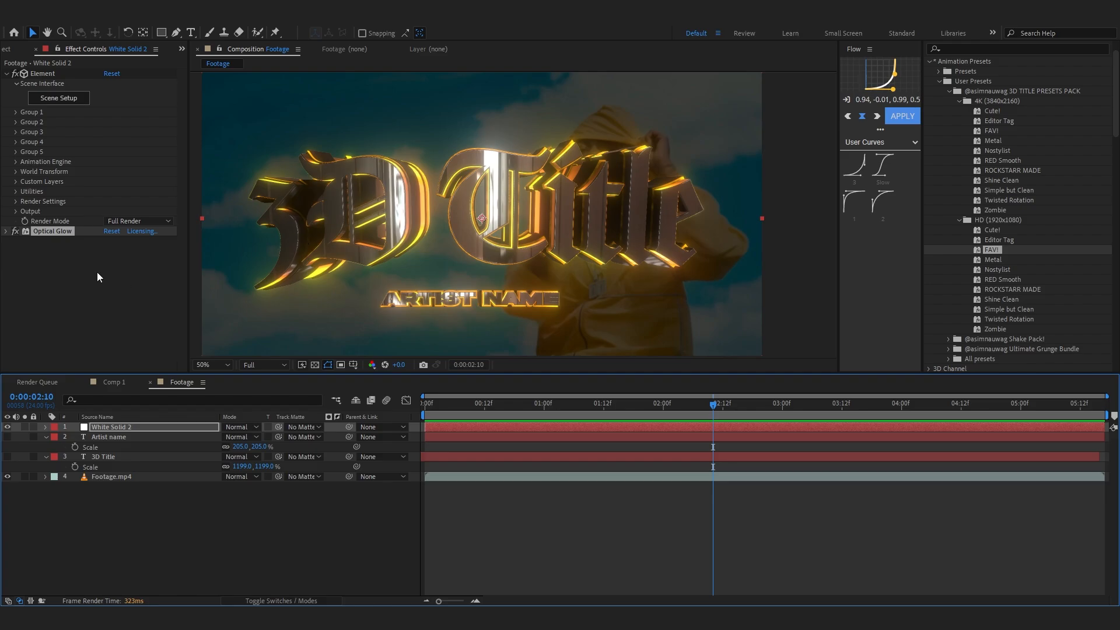
Open Element's Scene Setup from the Effect Controls panel.
{"action": "left_click", "coordinate": [6, 231]}
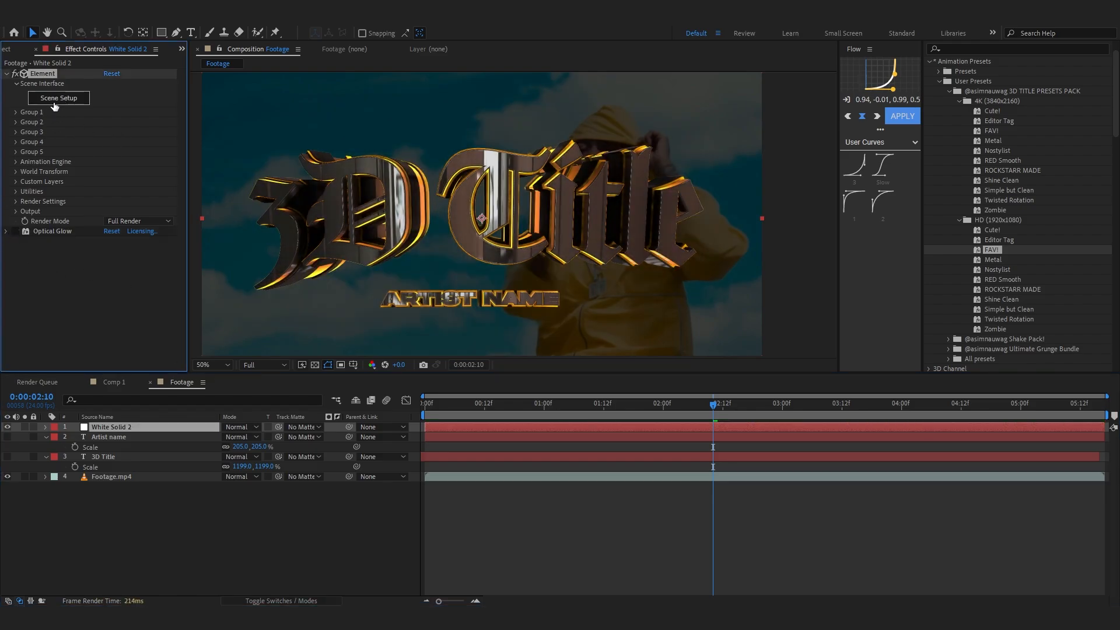
{"action": "left_click", "coordinate": [58, 98]}
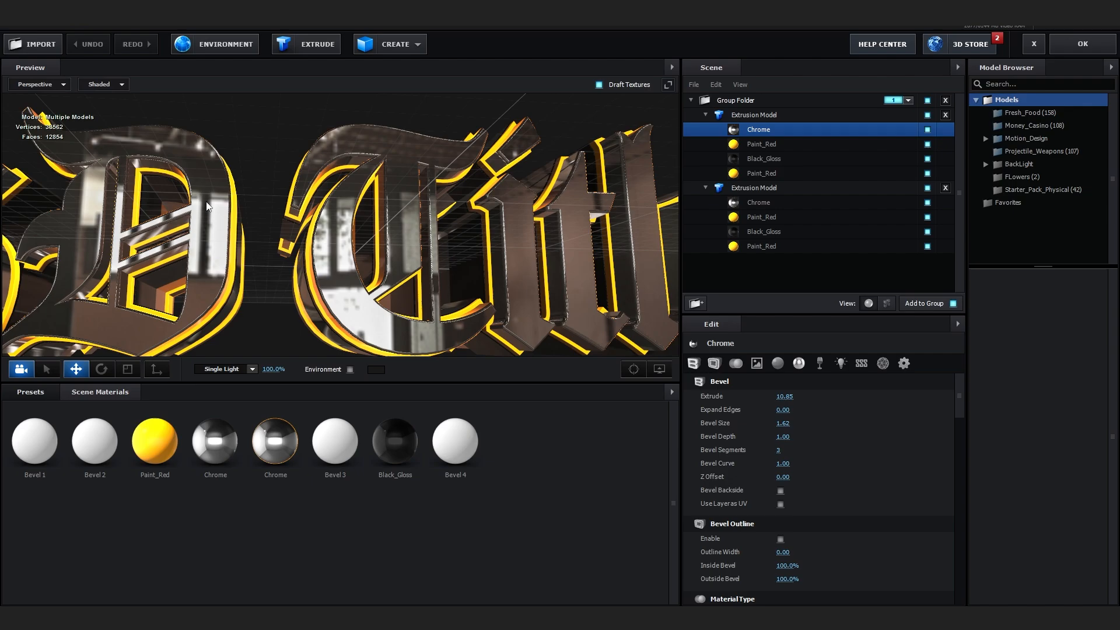
Give the Paint_Red edge material a bright green 00FF41 diffuse colour.
{"action": "left_click", "coordinate": [761, 144]}
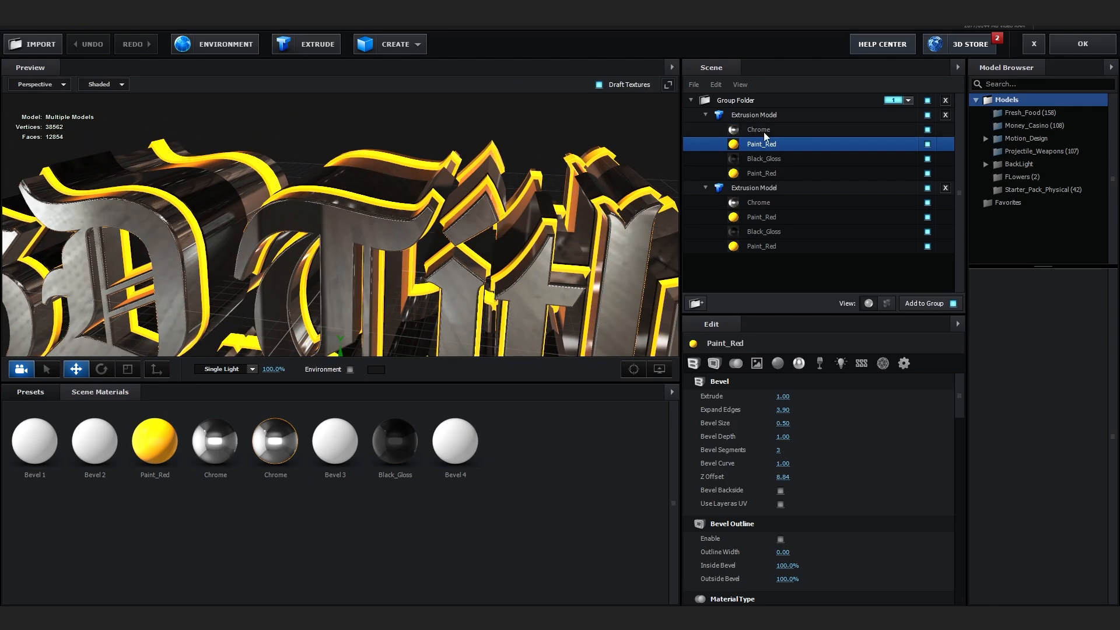
{"action": "mouse_move", "coordinate": [707, 126]}
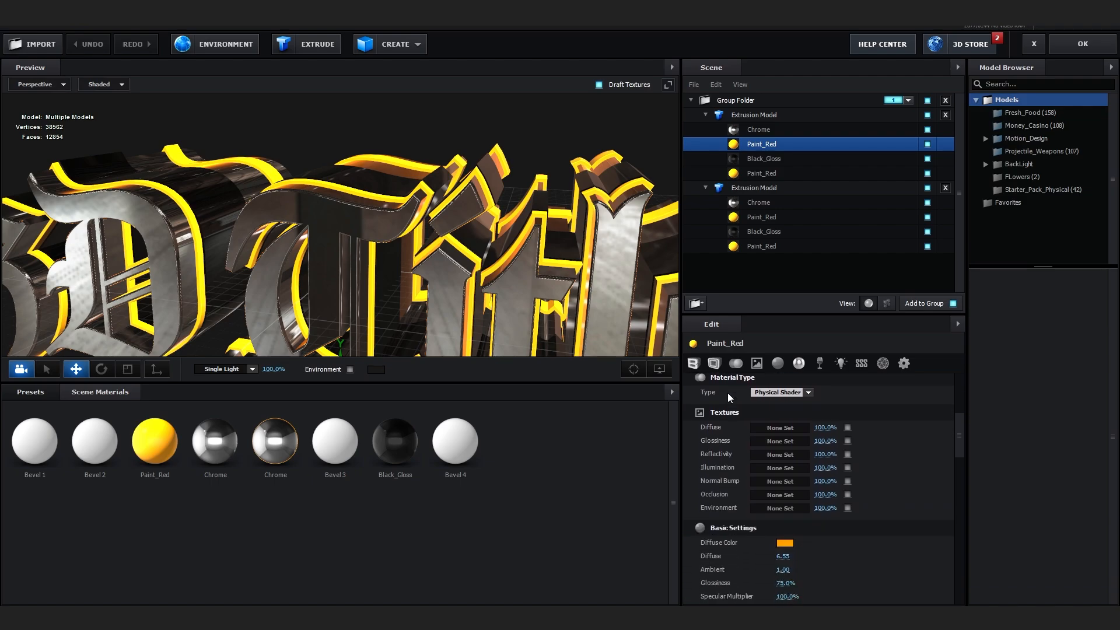
{"action": "scroll", "scroll_direction": "down", "scroll_amount": 3}
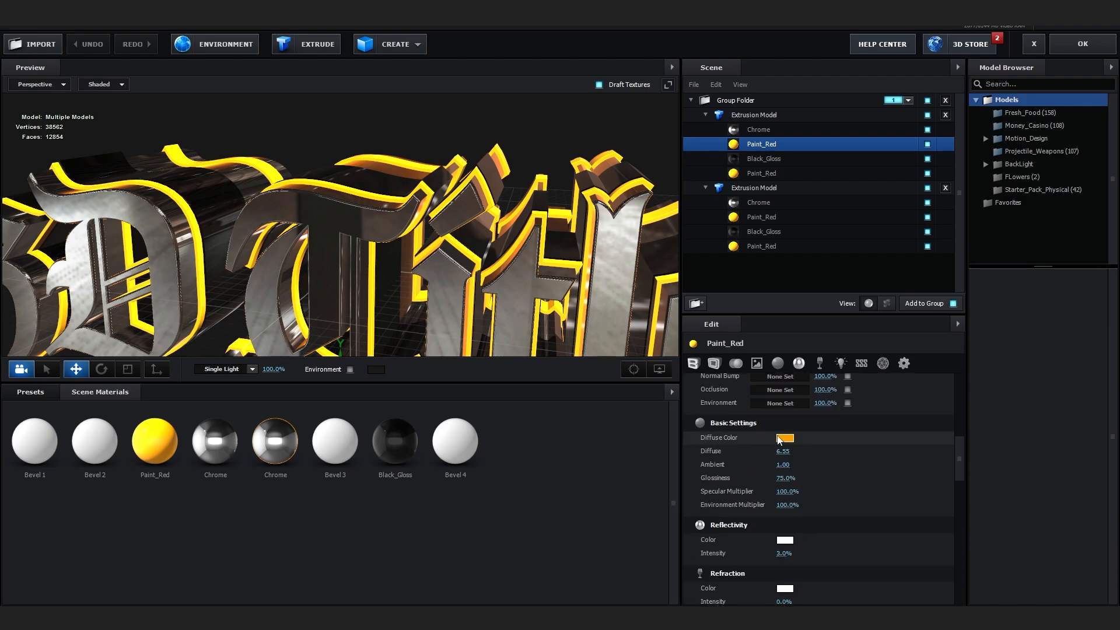
{"action": "left_click", "coordinate": [783, 438]}
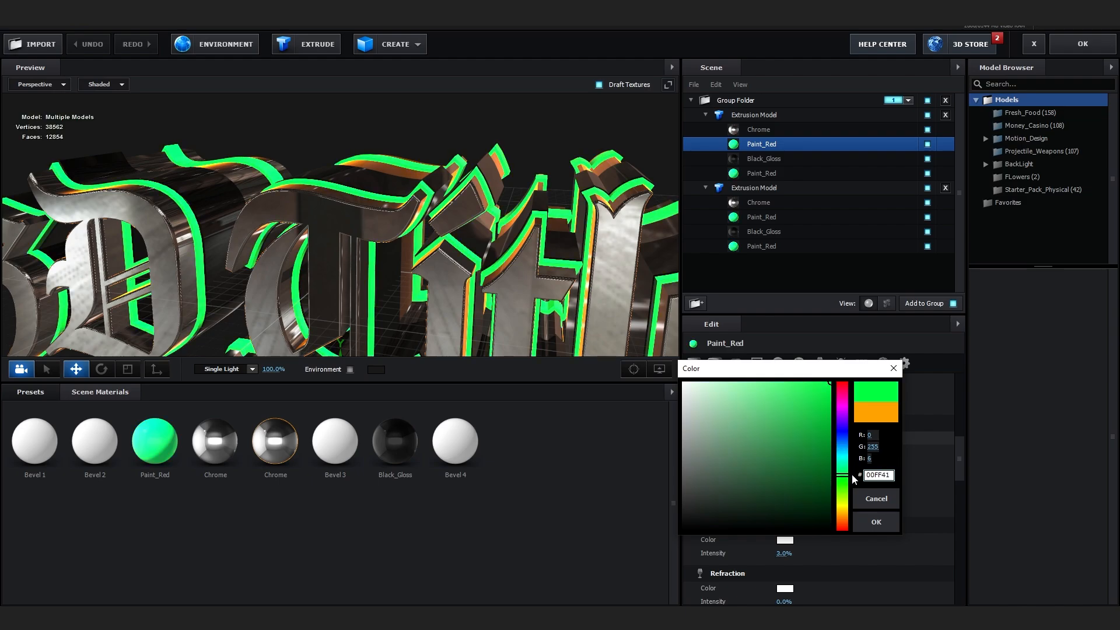
{"action": "left_click", "coordinate": [874, 521]}
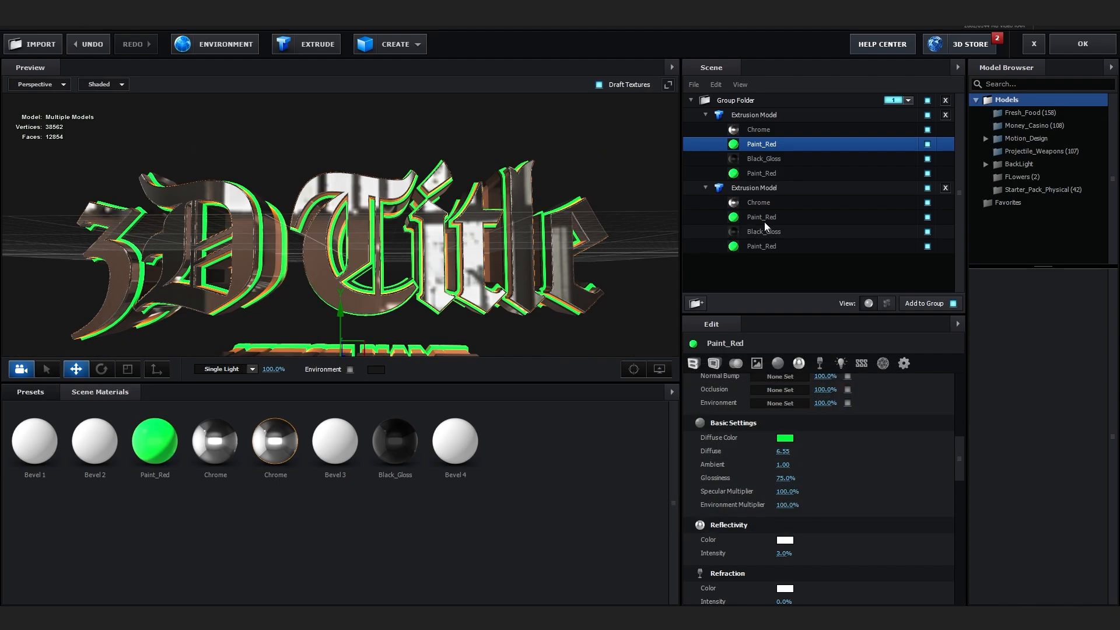
Select the Chrome face material and inspect its basic colour settings.
{"action": "left_click", "coordinate": [758, 129]}
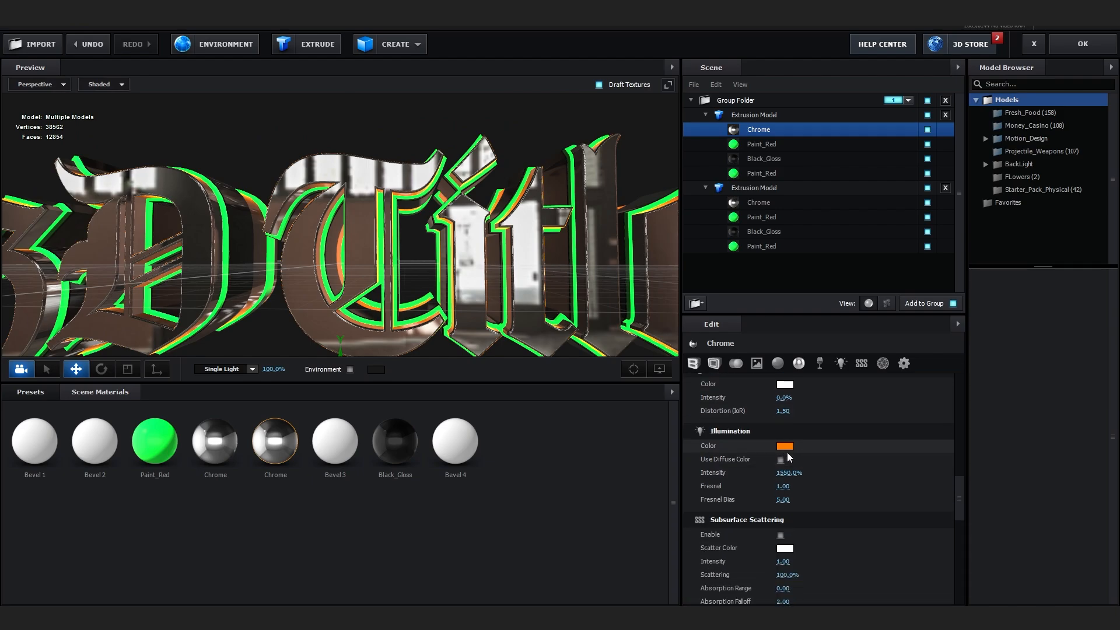
{"action": "left_click", "coordinate": [784, 444]}
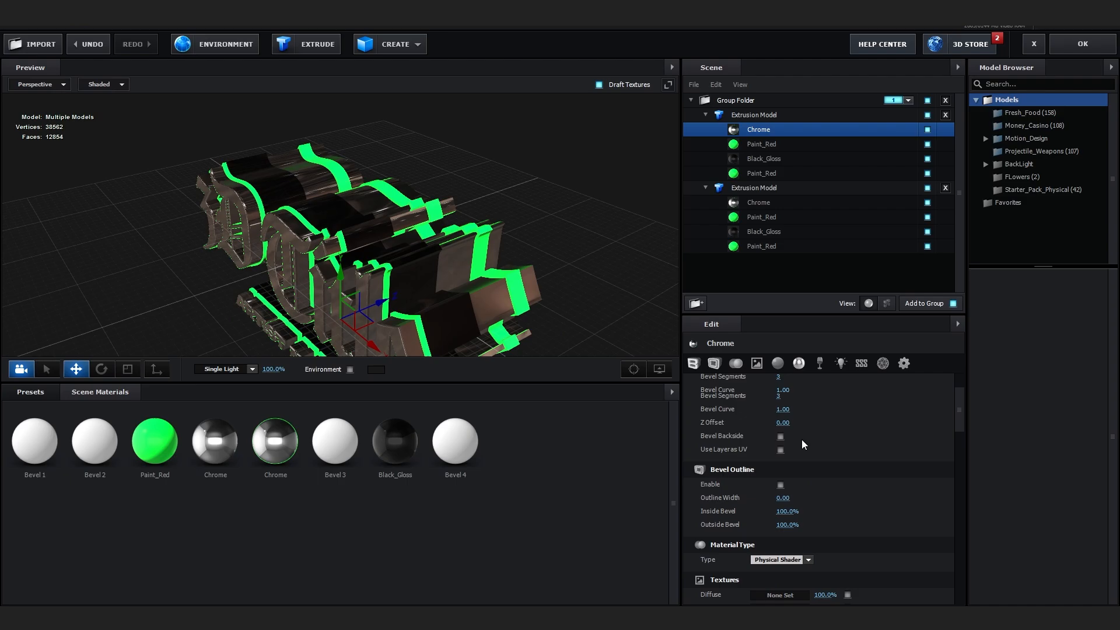
Apply clean_metal_brushed_clean_01 from Pro_Shaders_2 Metal presets to both Chrome materials.
{"action": "scroll", "scroll_direction": "up", "scroll_amount": 3}
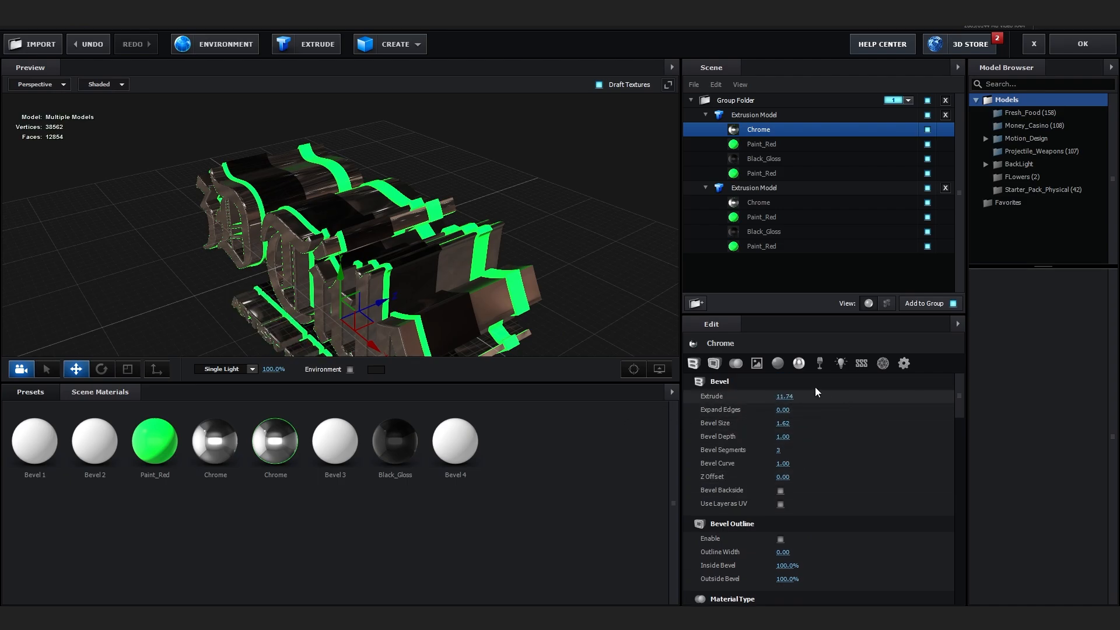
{"action": "left_click", "coordinate": [758, 202]}
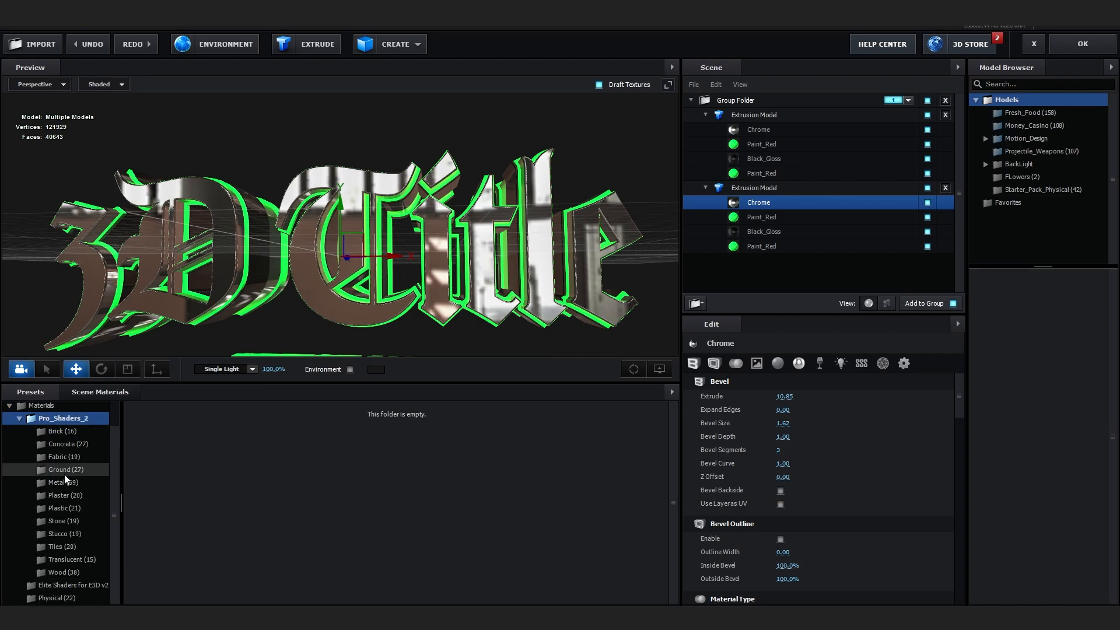
{"action": "left_click", "coordinate": [63, 481]}
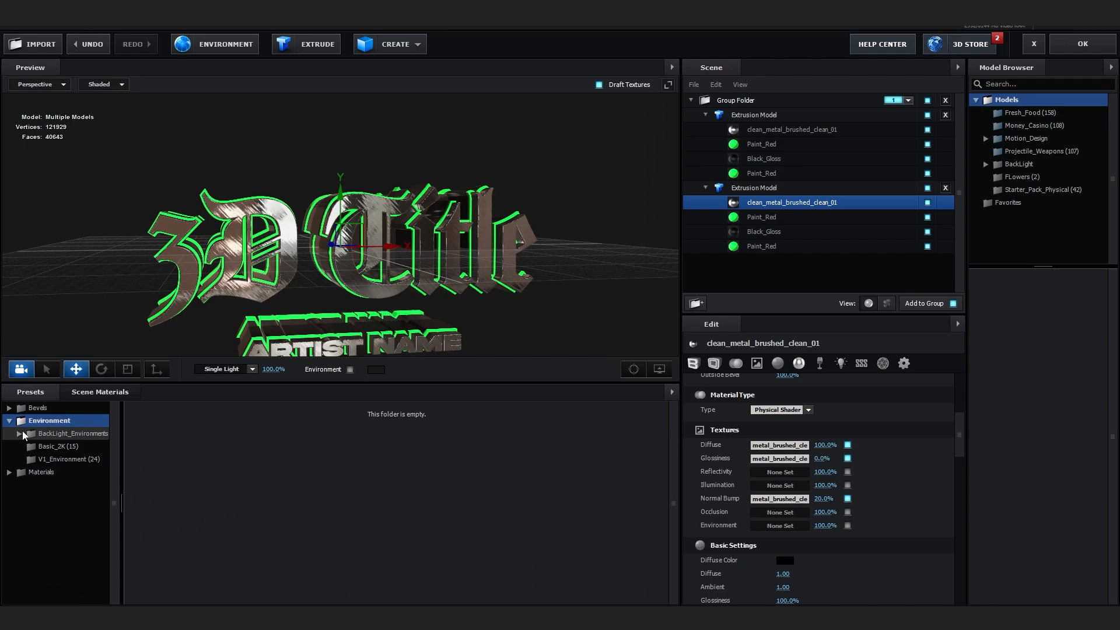
Browse the Basic_2K and V1_Environment maps, then accept the scene and close Scene Setup.
{"action": "left_click", "coordinate": [60, 445]}
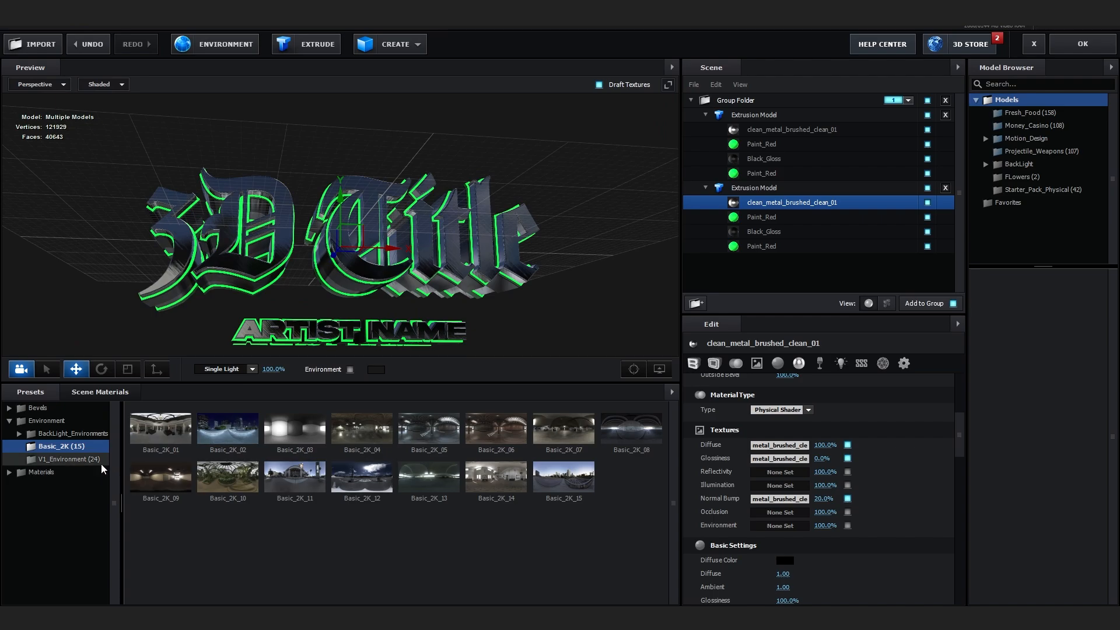
{"action": "left_click", "coordinate": [69, 458]}
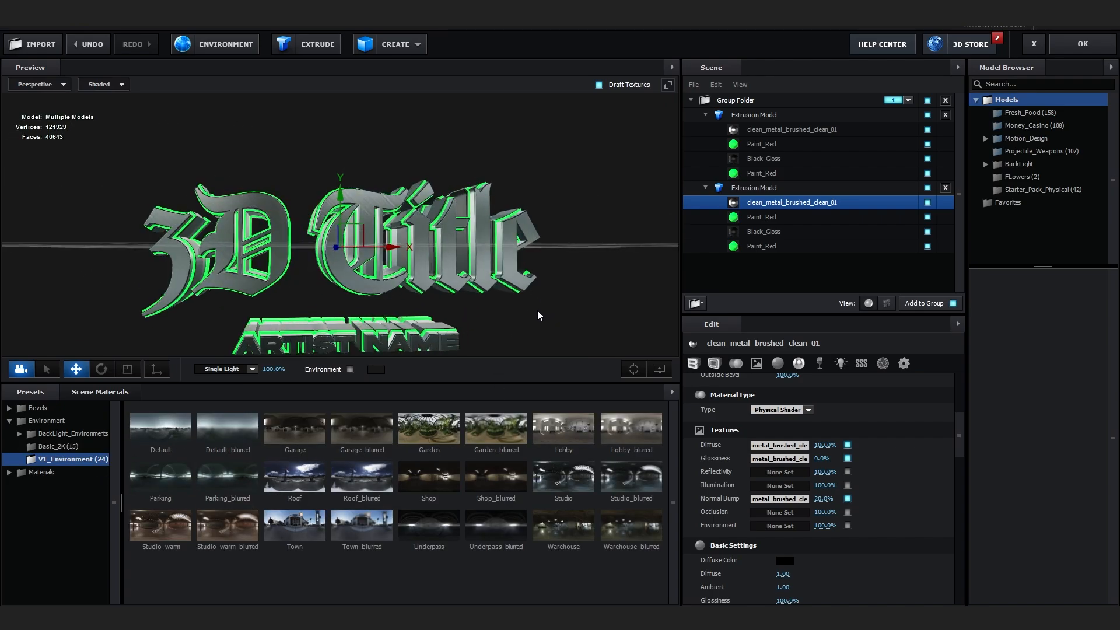
{"action": "left_click", "coordinate": [71, 433]}
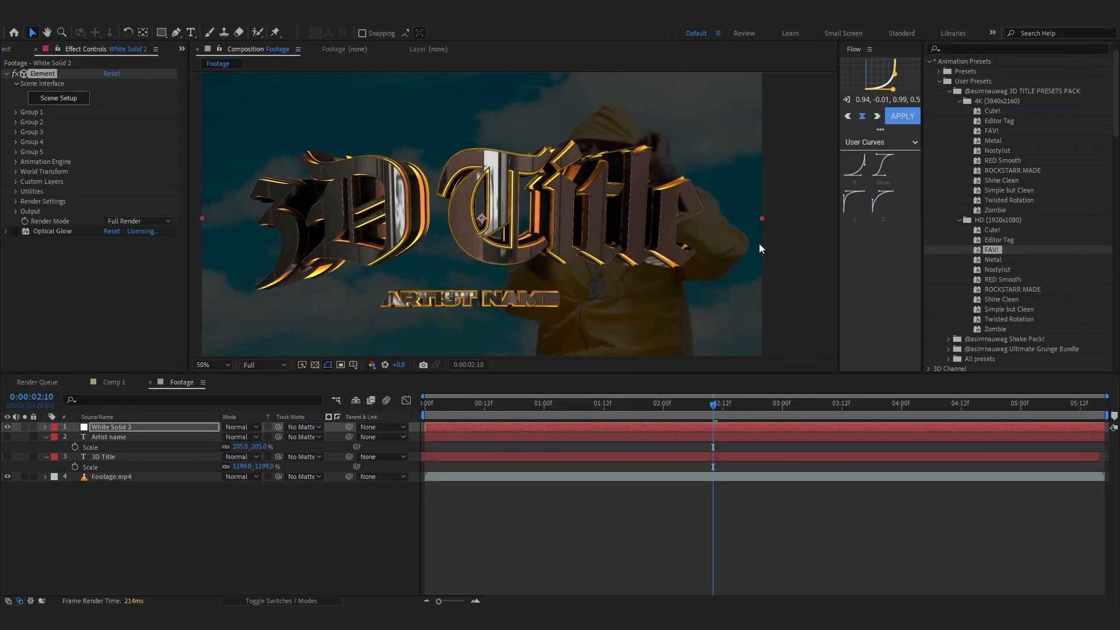
Inspect the metal surface up close, then re-enable the Optical Glow effect.
{"action": "left_click", "coordinate": [208, 365]}
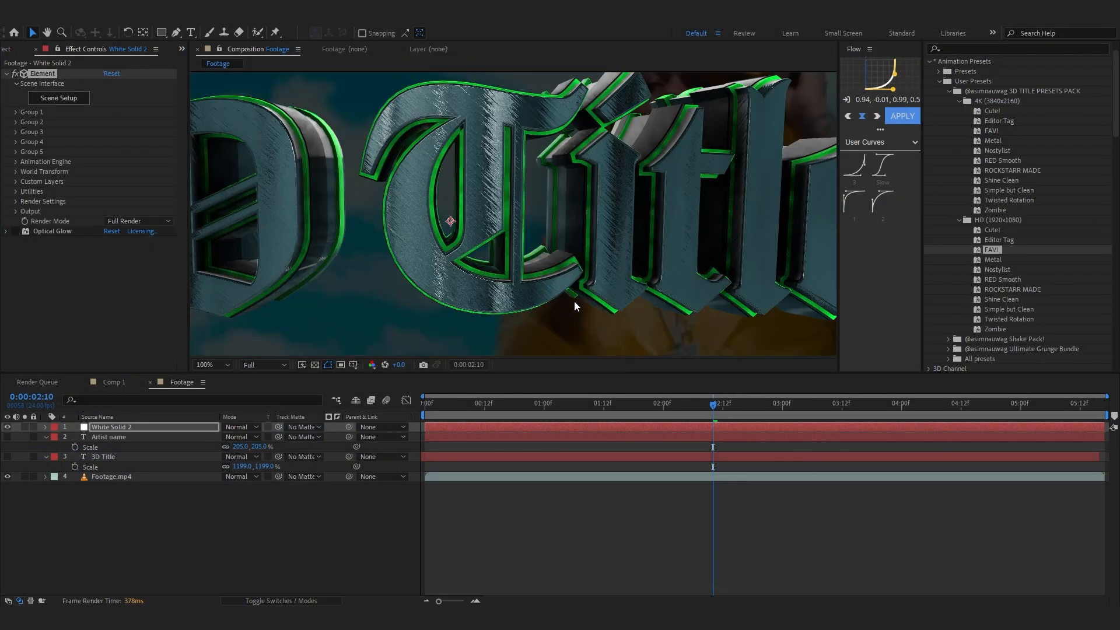
{"action": "left_click", "coordinate": [206, 364]}
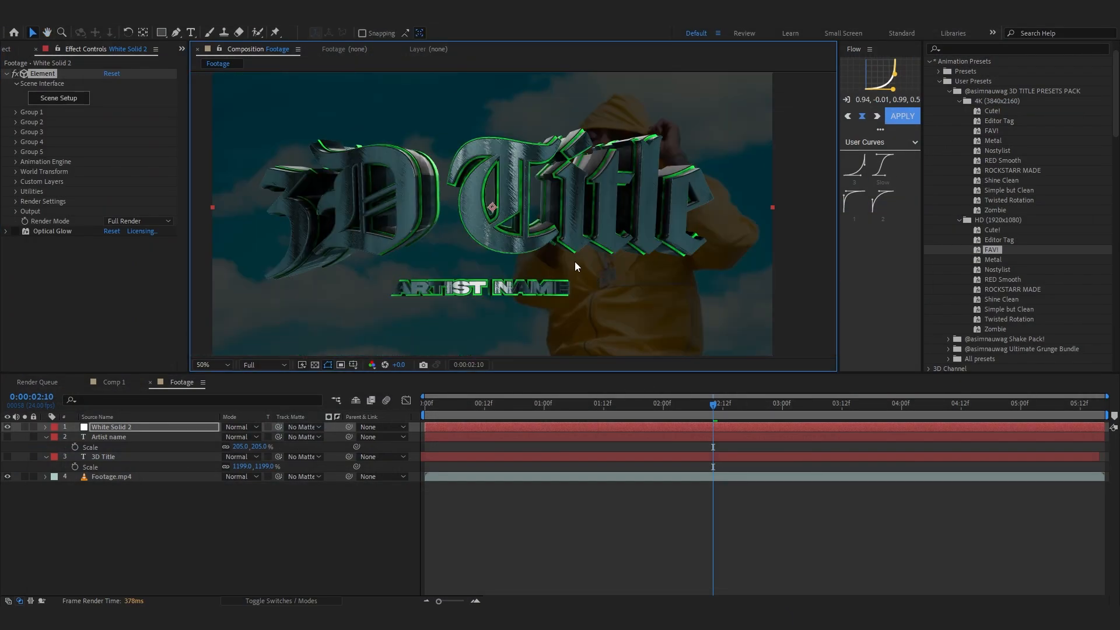
{"action": "left_click", "coordinate": [7, 231]}
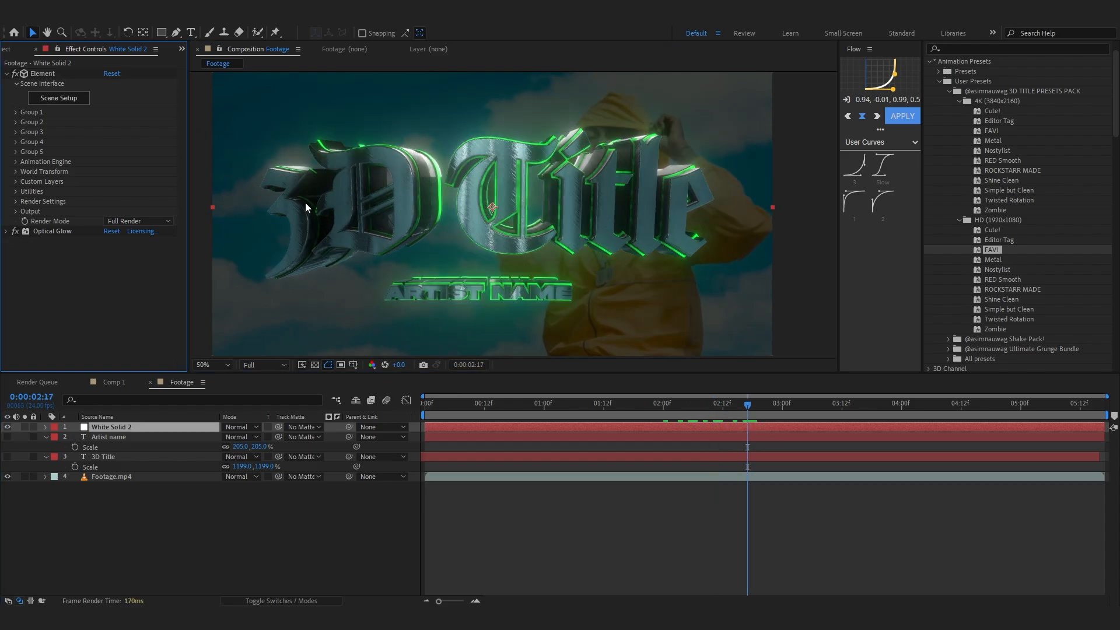
Expand Render Settings > Physical Environment > Rotate Environment for a 38° X rotation.
{"action": "left_click", "coordinate": [15, 201]}
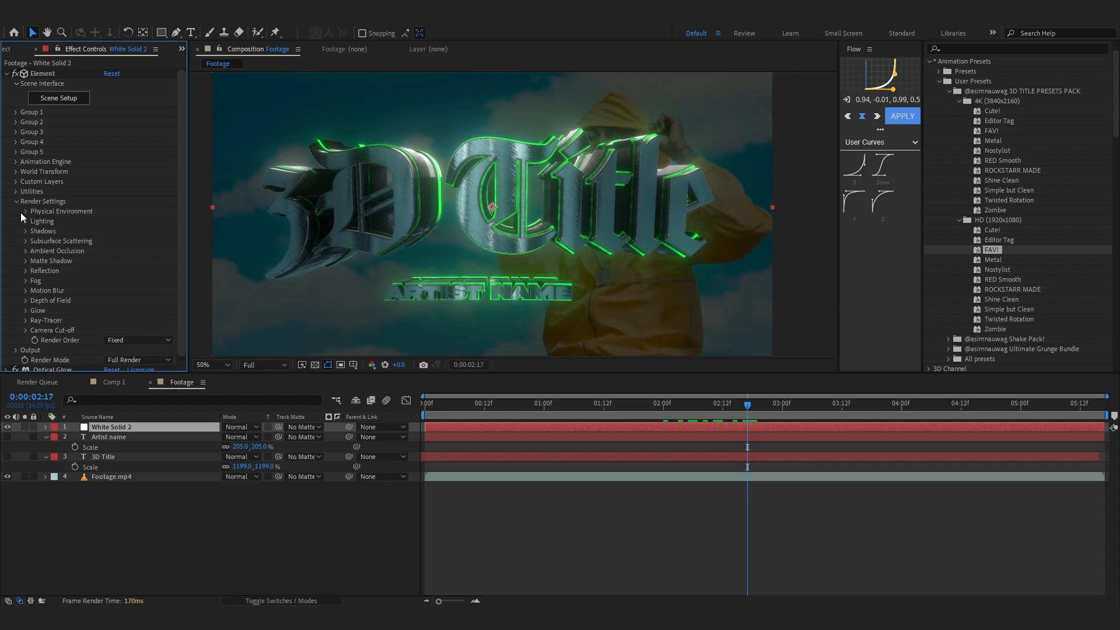
{"action": "left_click", "coordinate": [25, 211]}
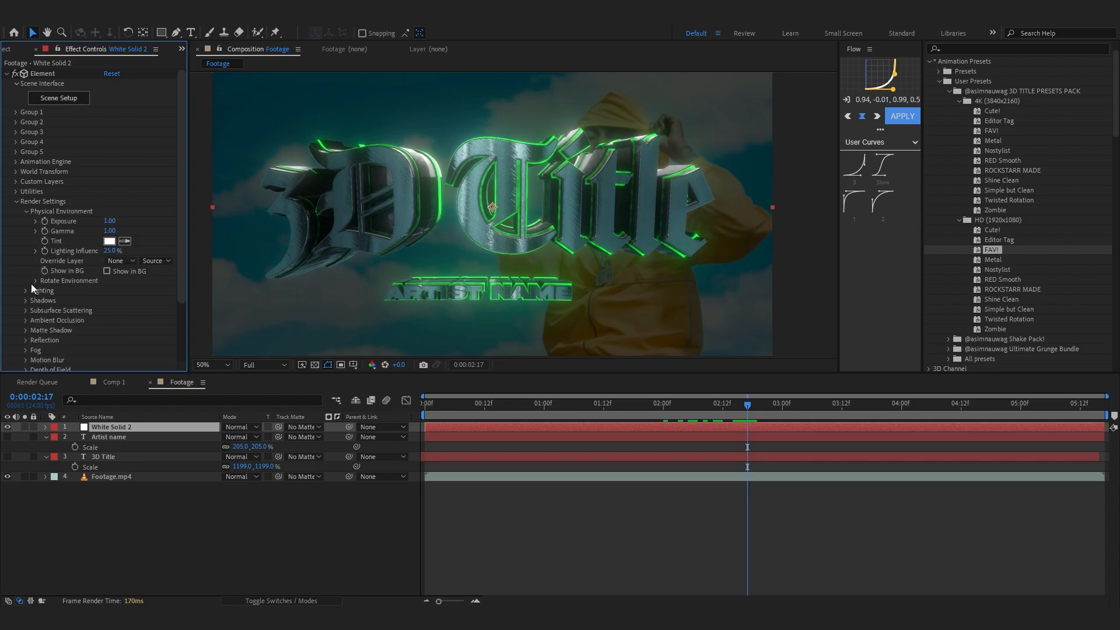
{"action": "left_click", "coordinate": [27, 280]}
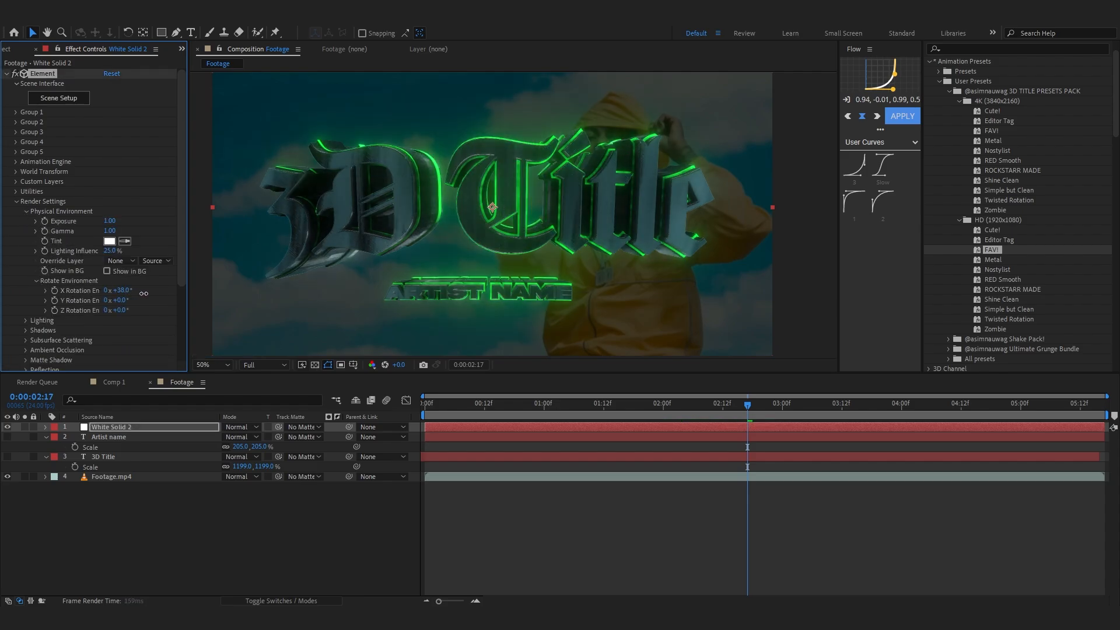